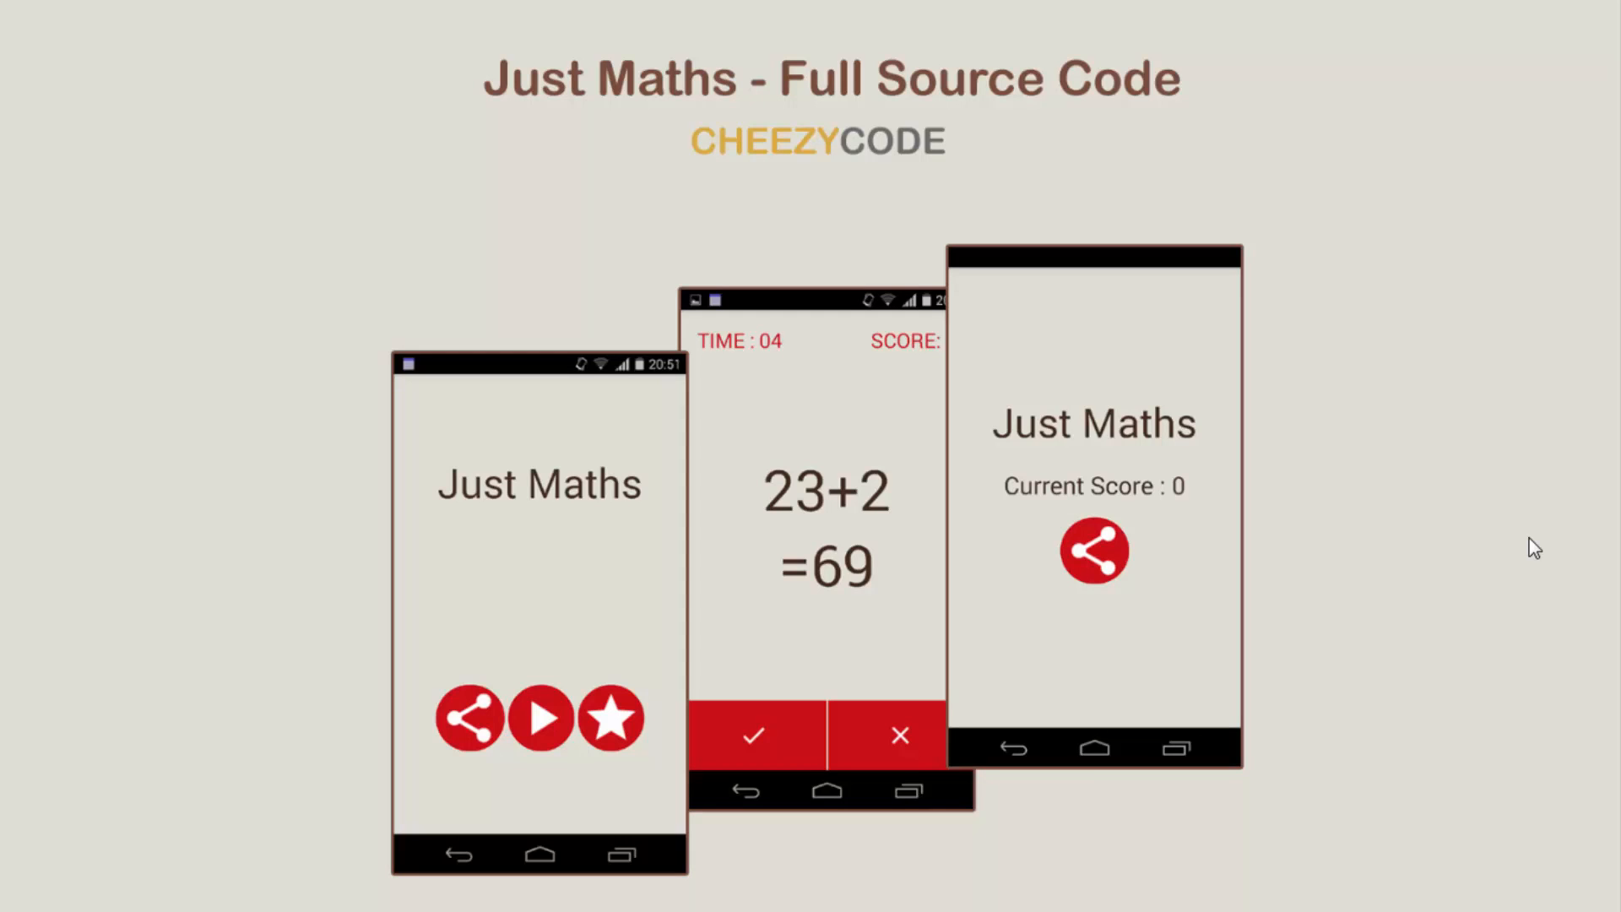
pyautogui.moveTo(788, 349)
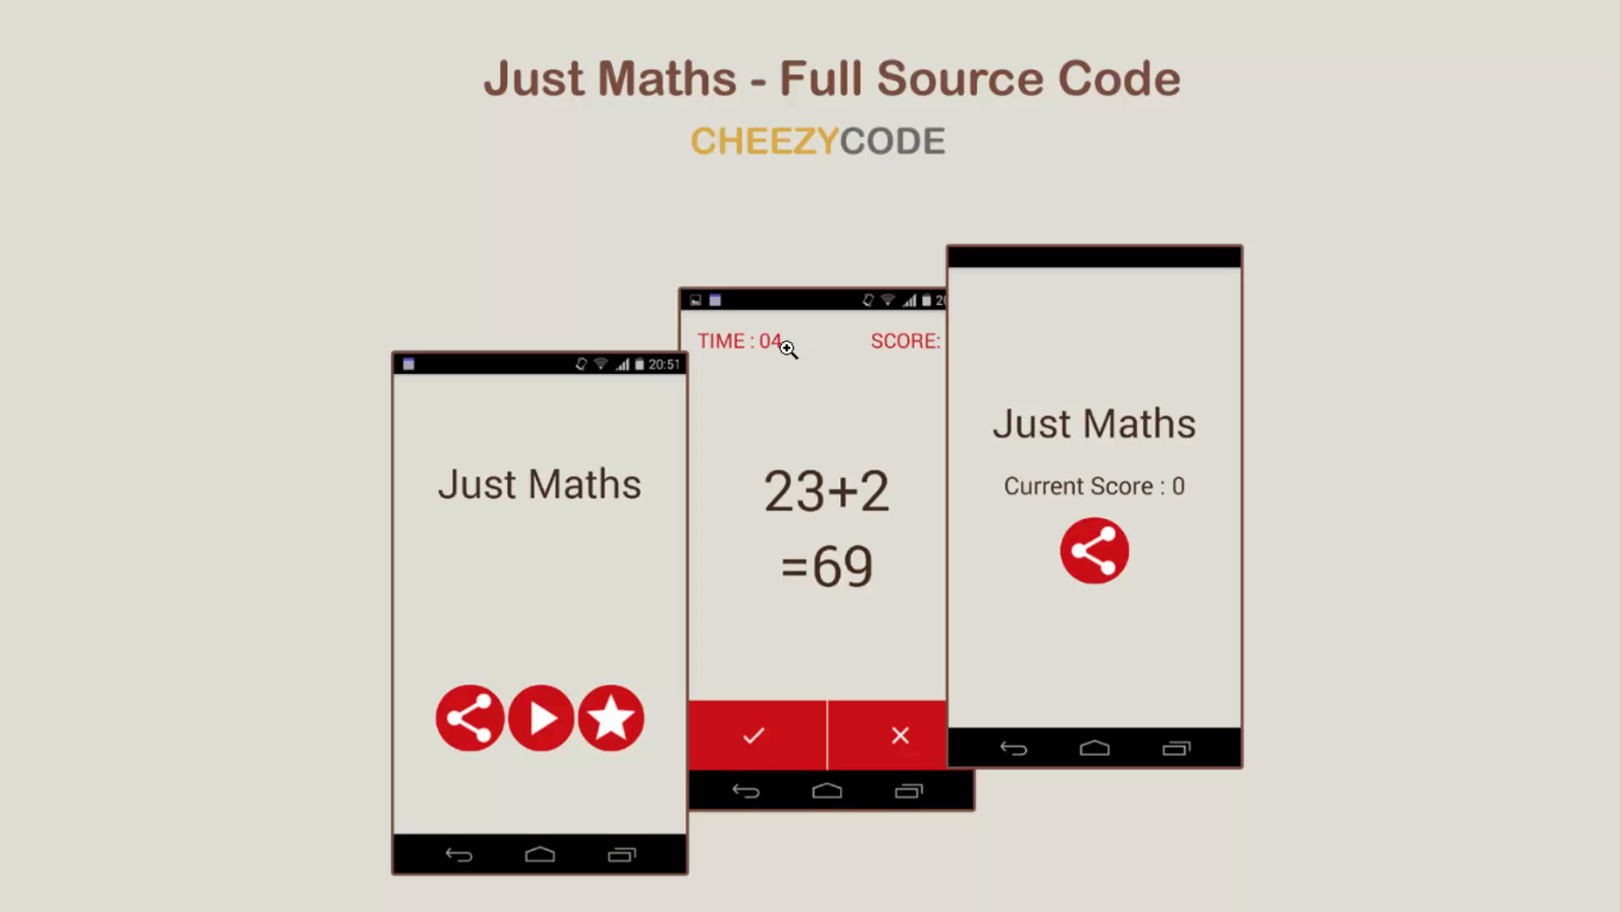
pyautogui.moveTo(776, 391)
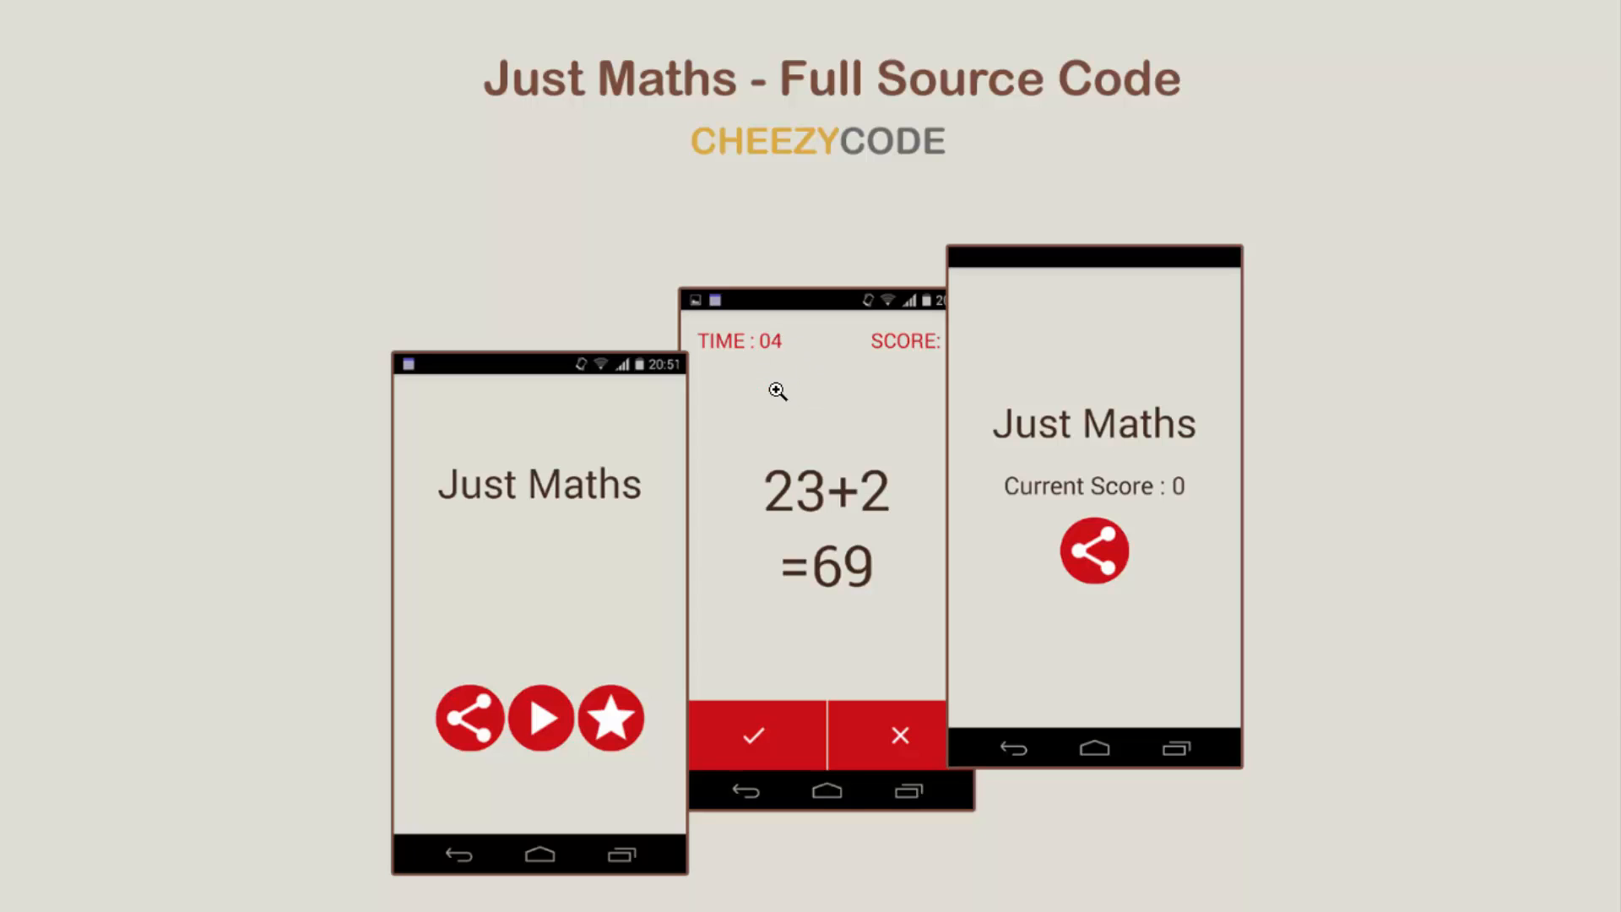
pyautogui.moveTo(783, 405)
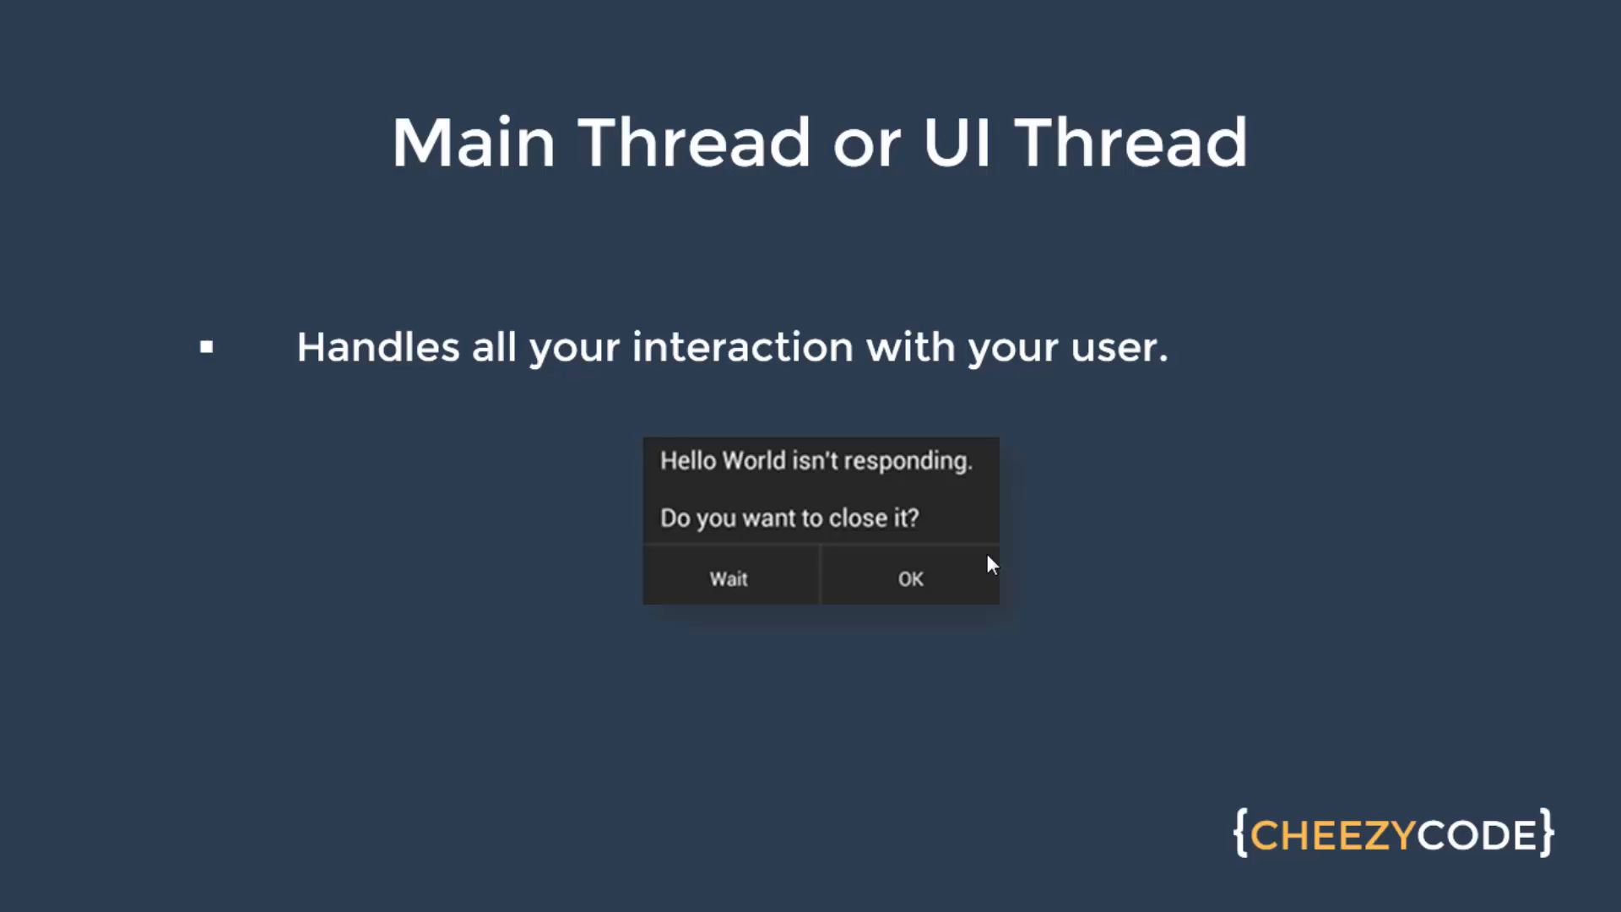
pyautogui.moveTo(809, 759)
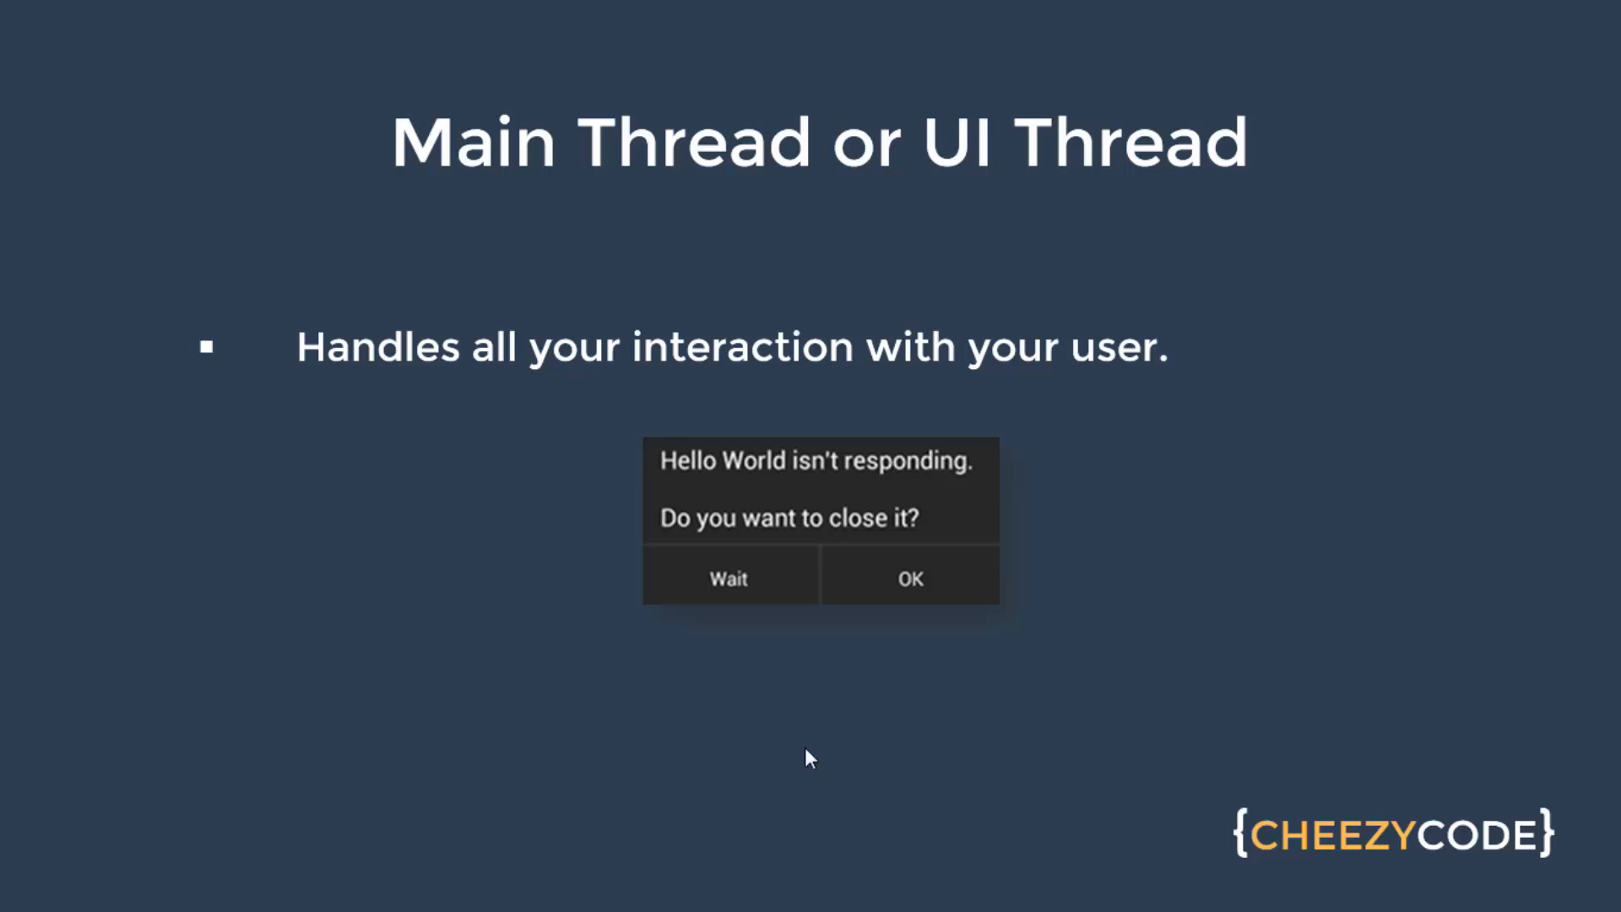
pyautogui.moveTo(810, 634)
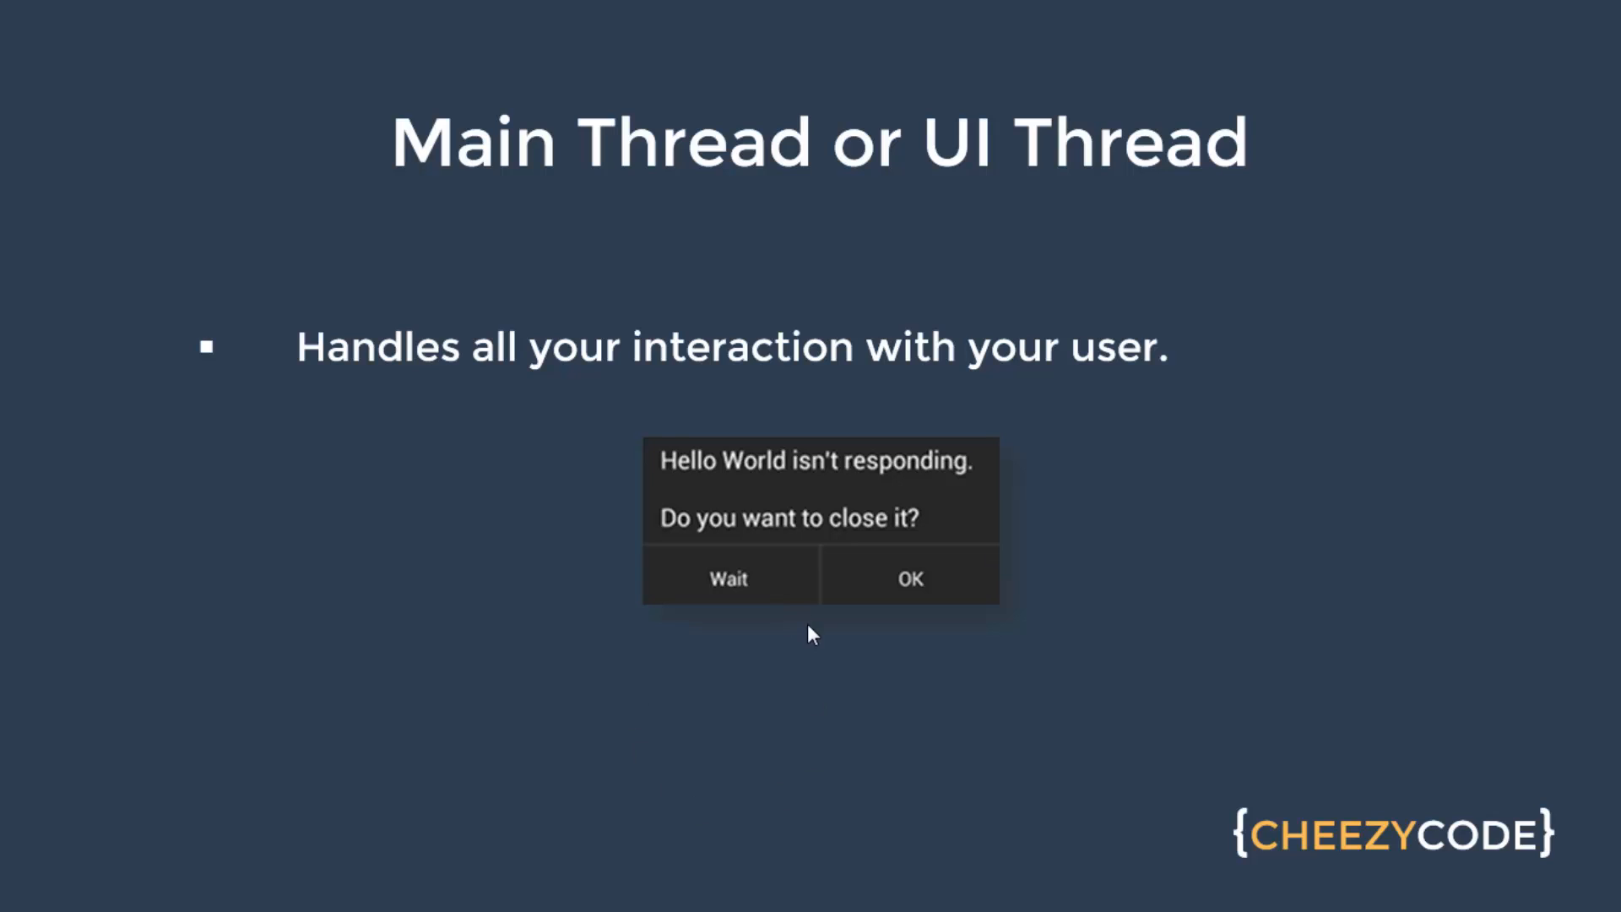
pyautogui.moveTo(814, 533)
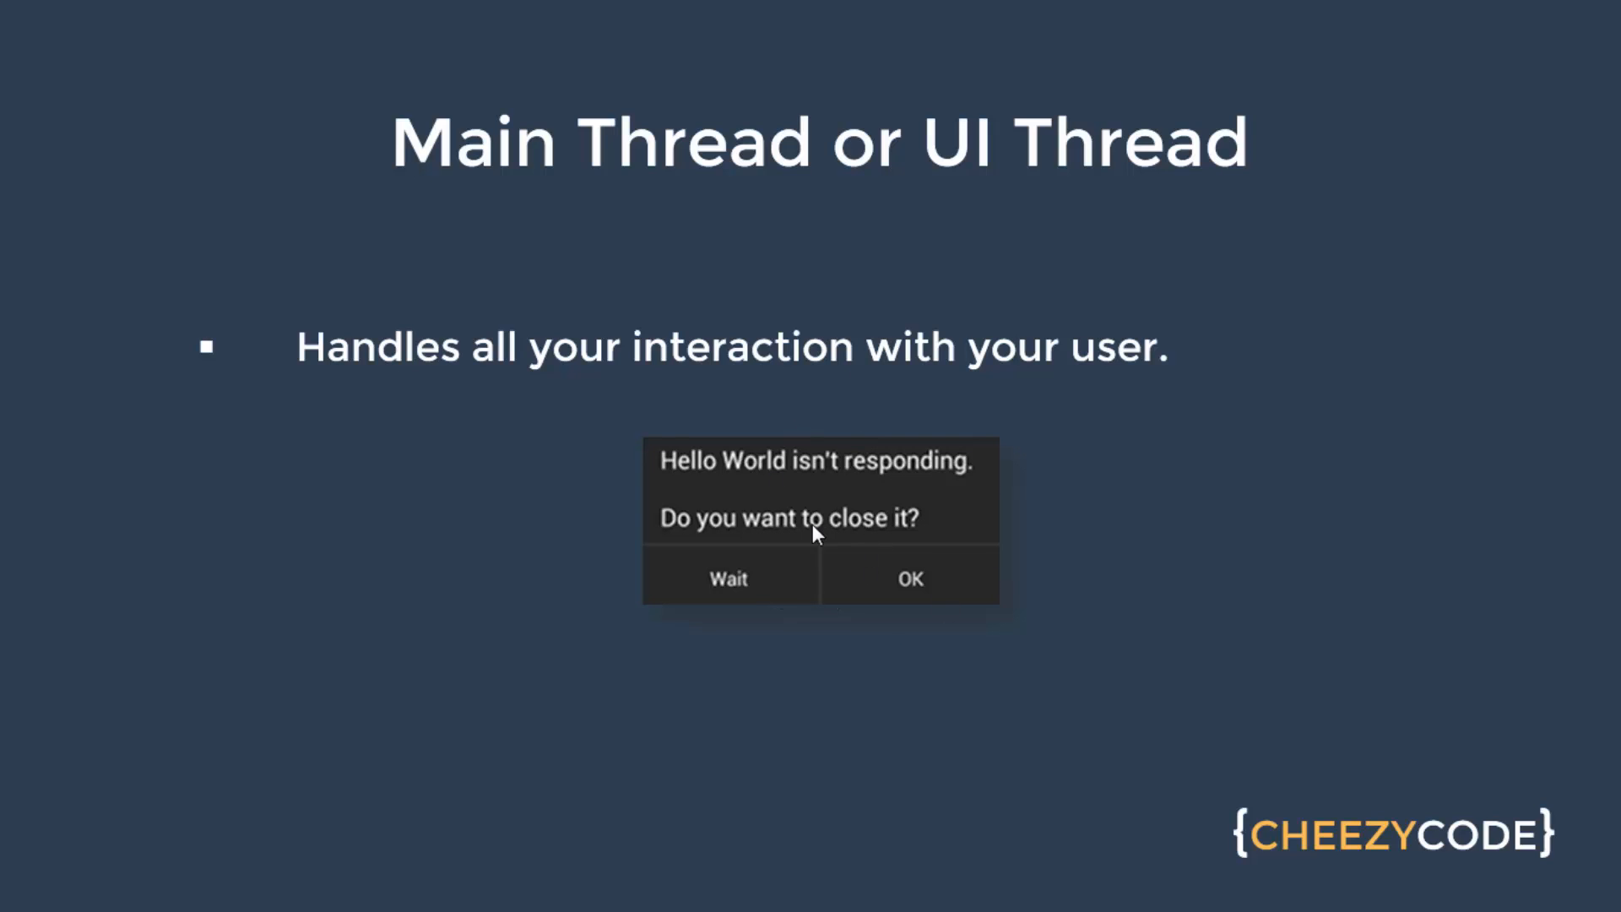
pyautogui.moveTo(860, 519)
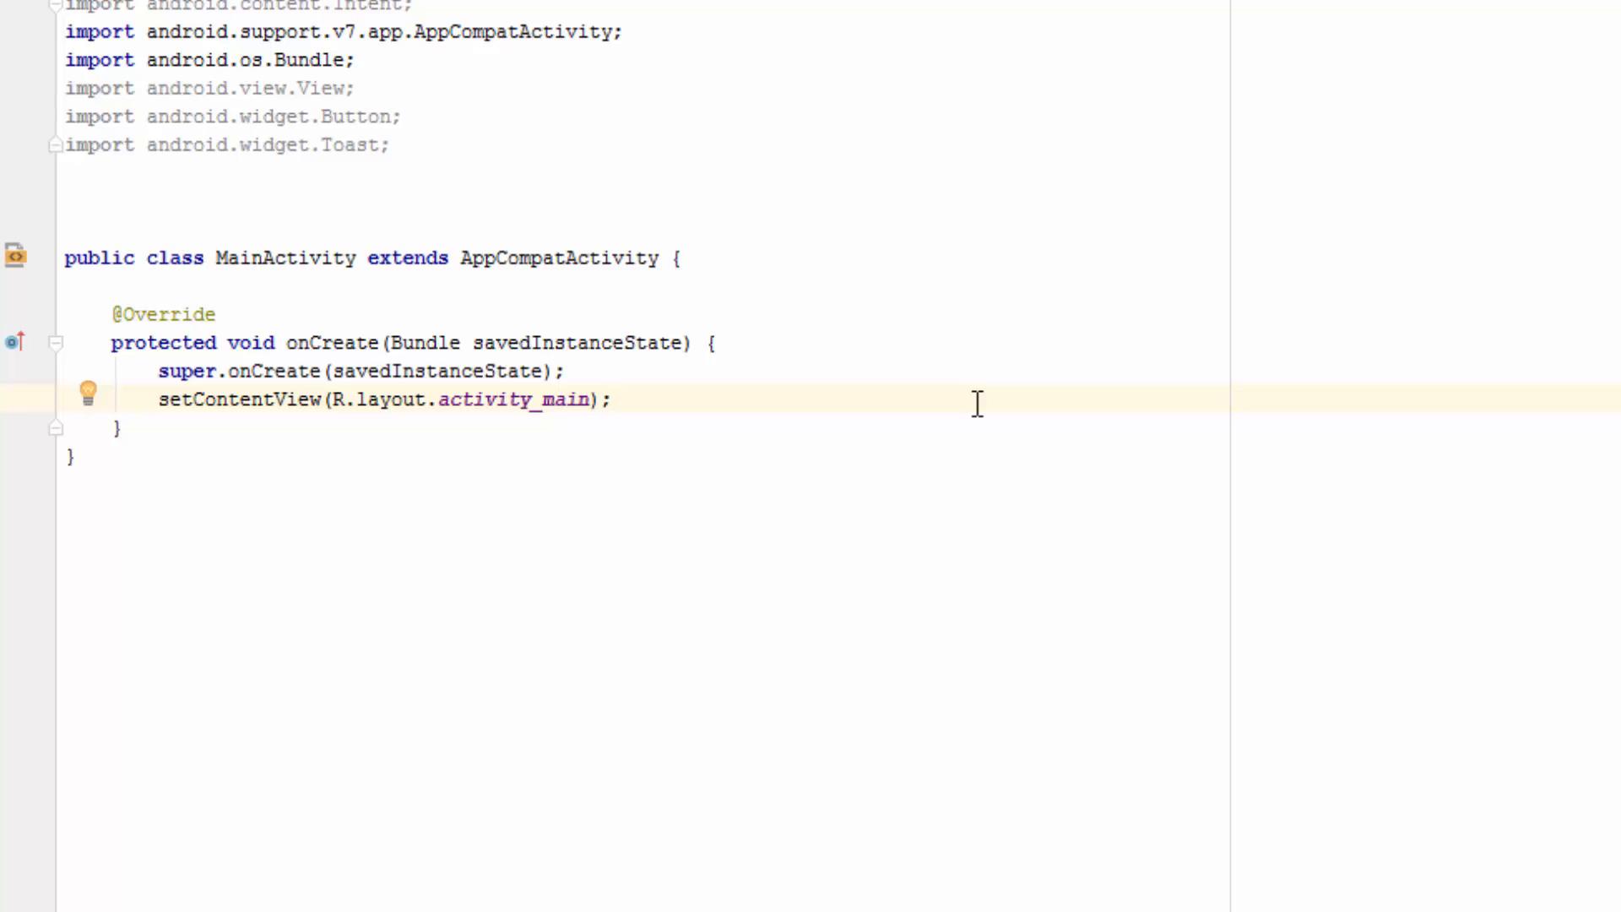
# Step: Bring up the developer.android.com Handler class reference in the browser
pyautogui.press('Return')
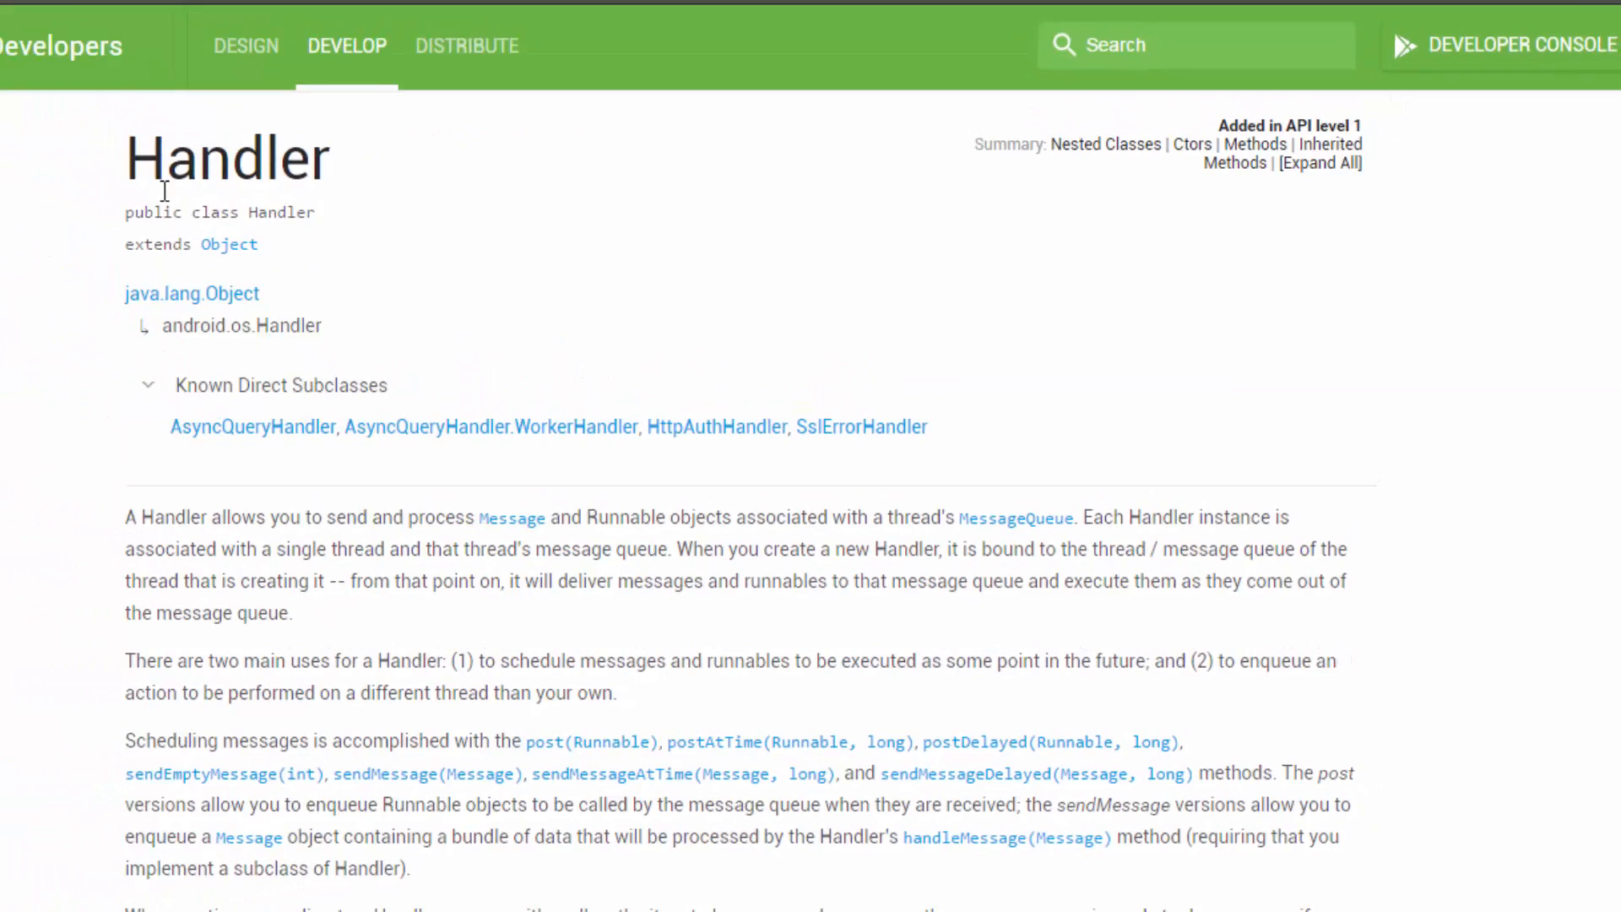
# Step: Scroll through the Handler constructors and methods and back to the overview
pyautogui.scroll(-3)
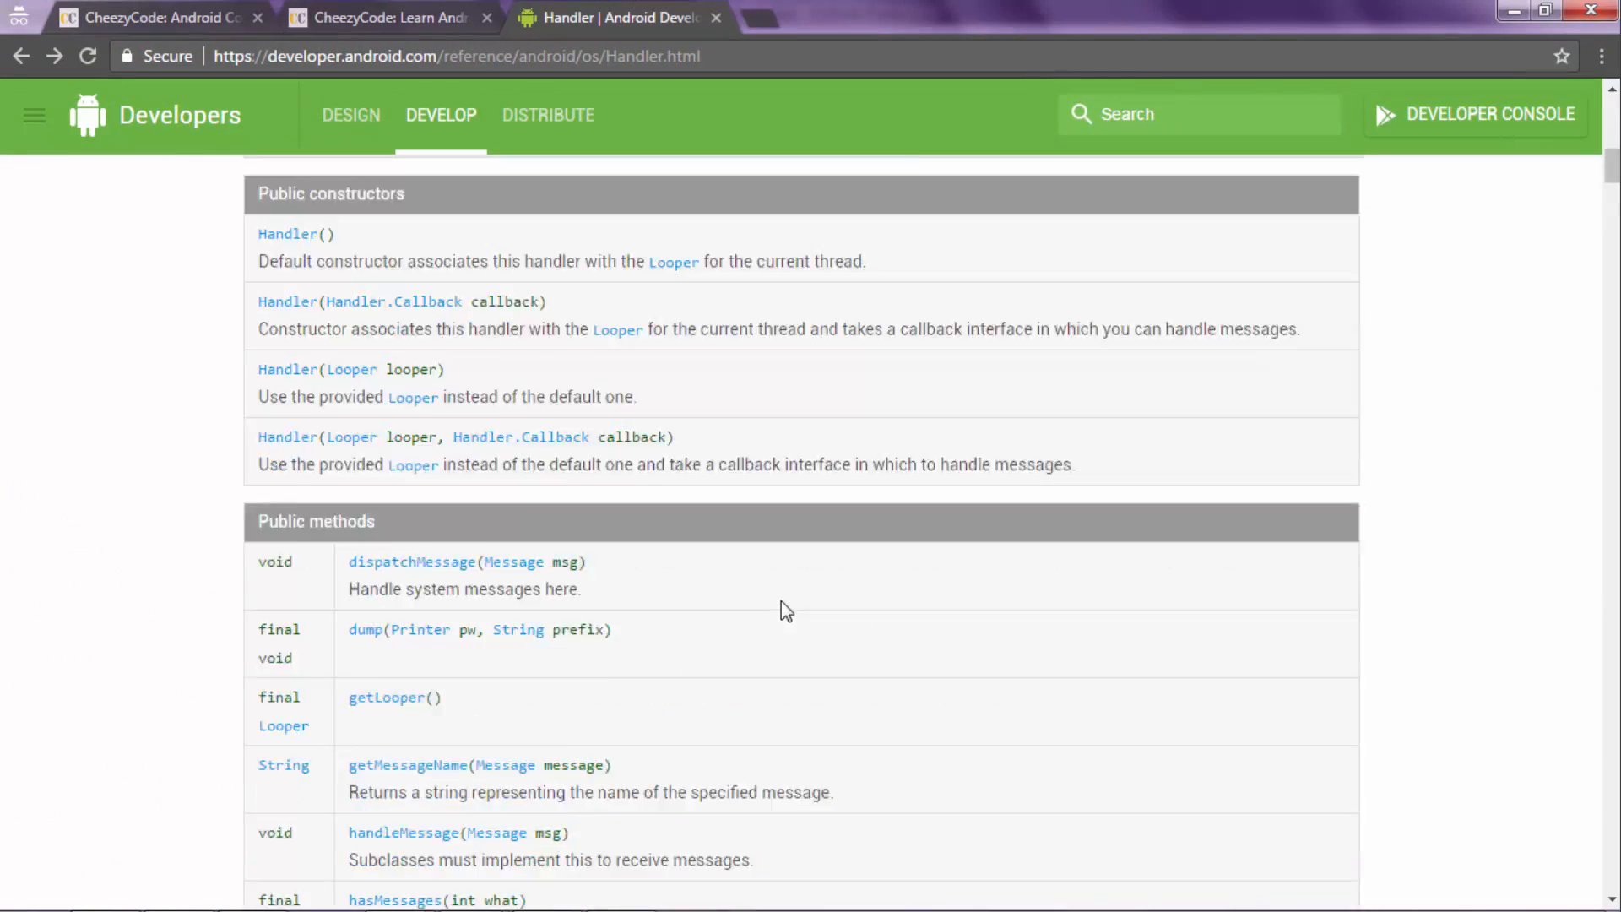
pyautogui.scroll(3)
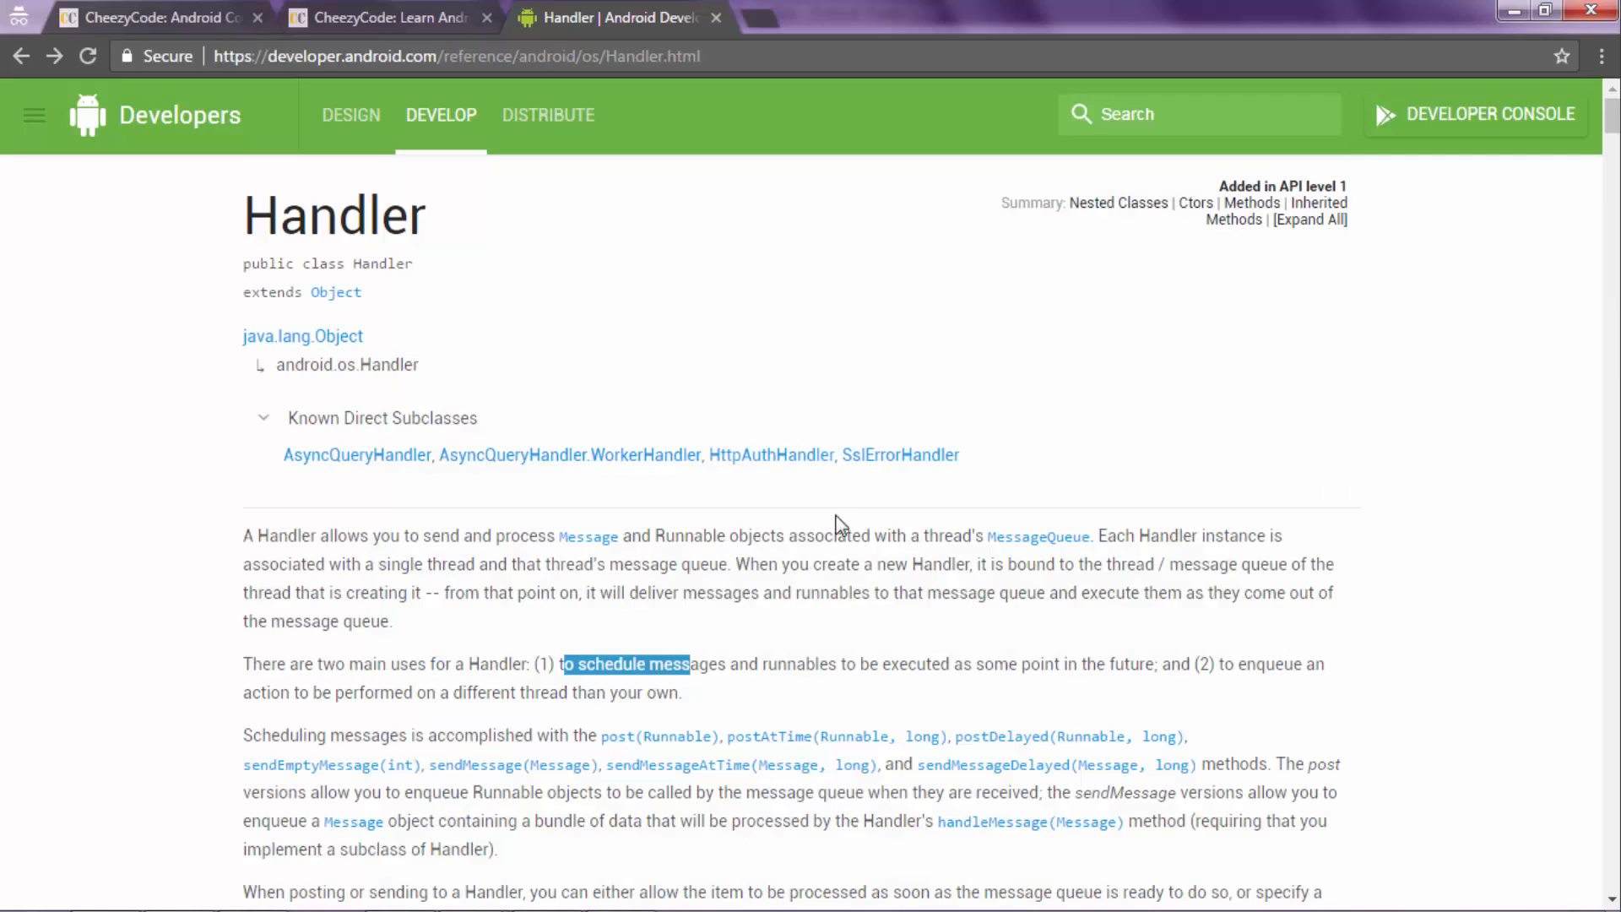
pyautogui.moveTo(809, 534)
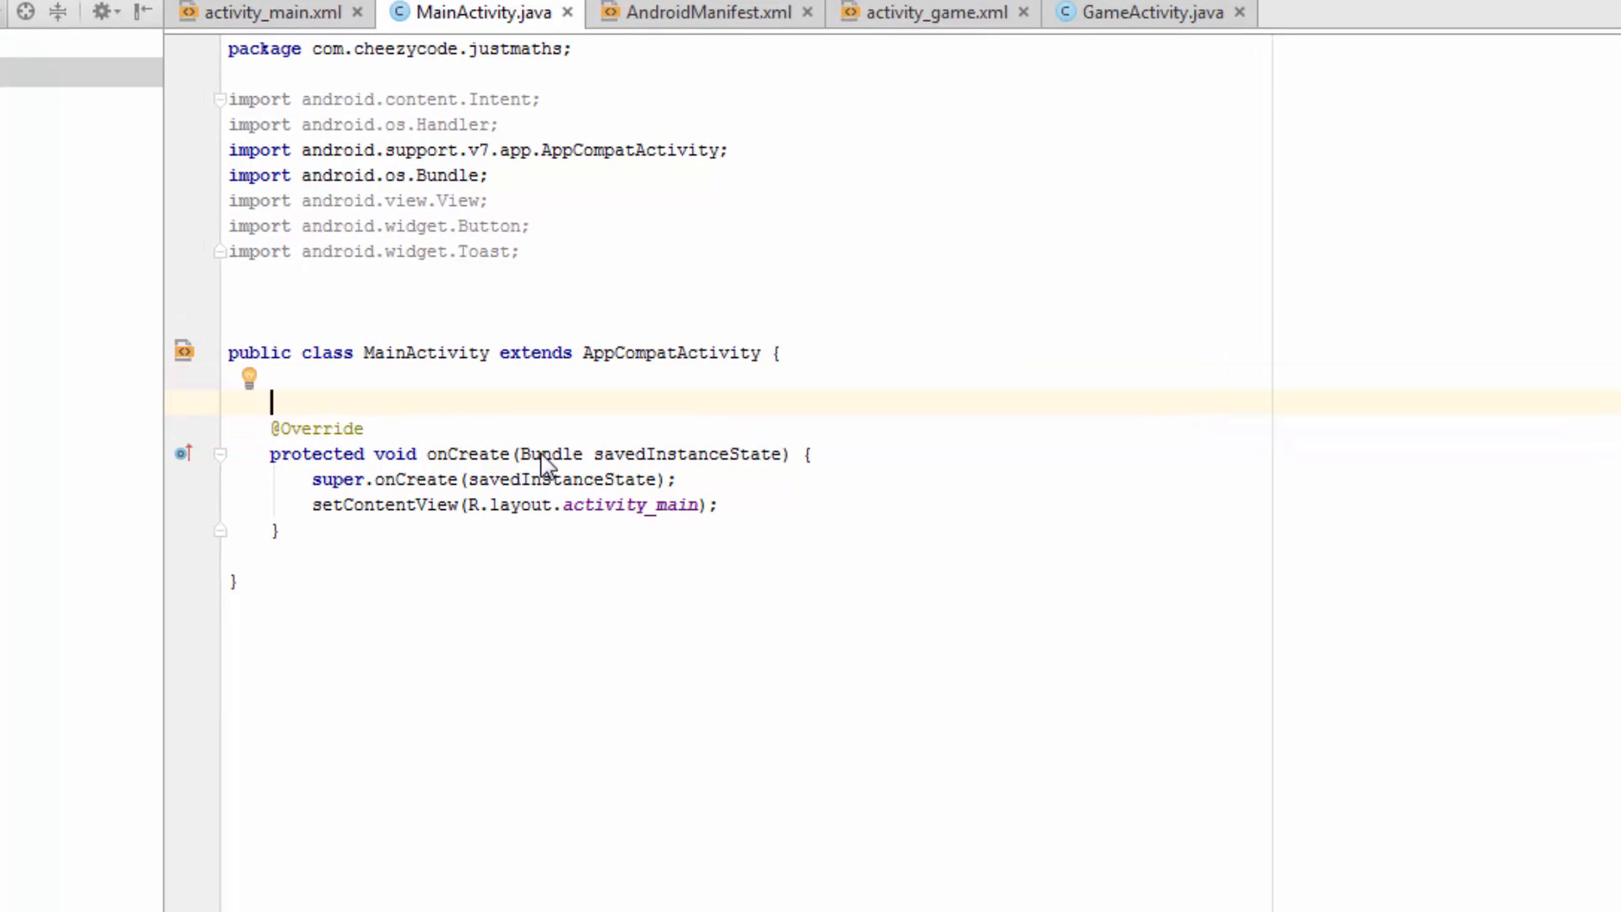
# Step: Add an int seconds = 30 field and a timer() method whose Handler posts a Runnable
pyautogui.write('private')
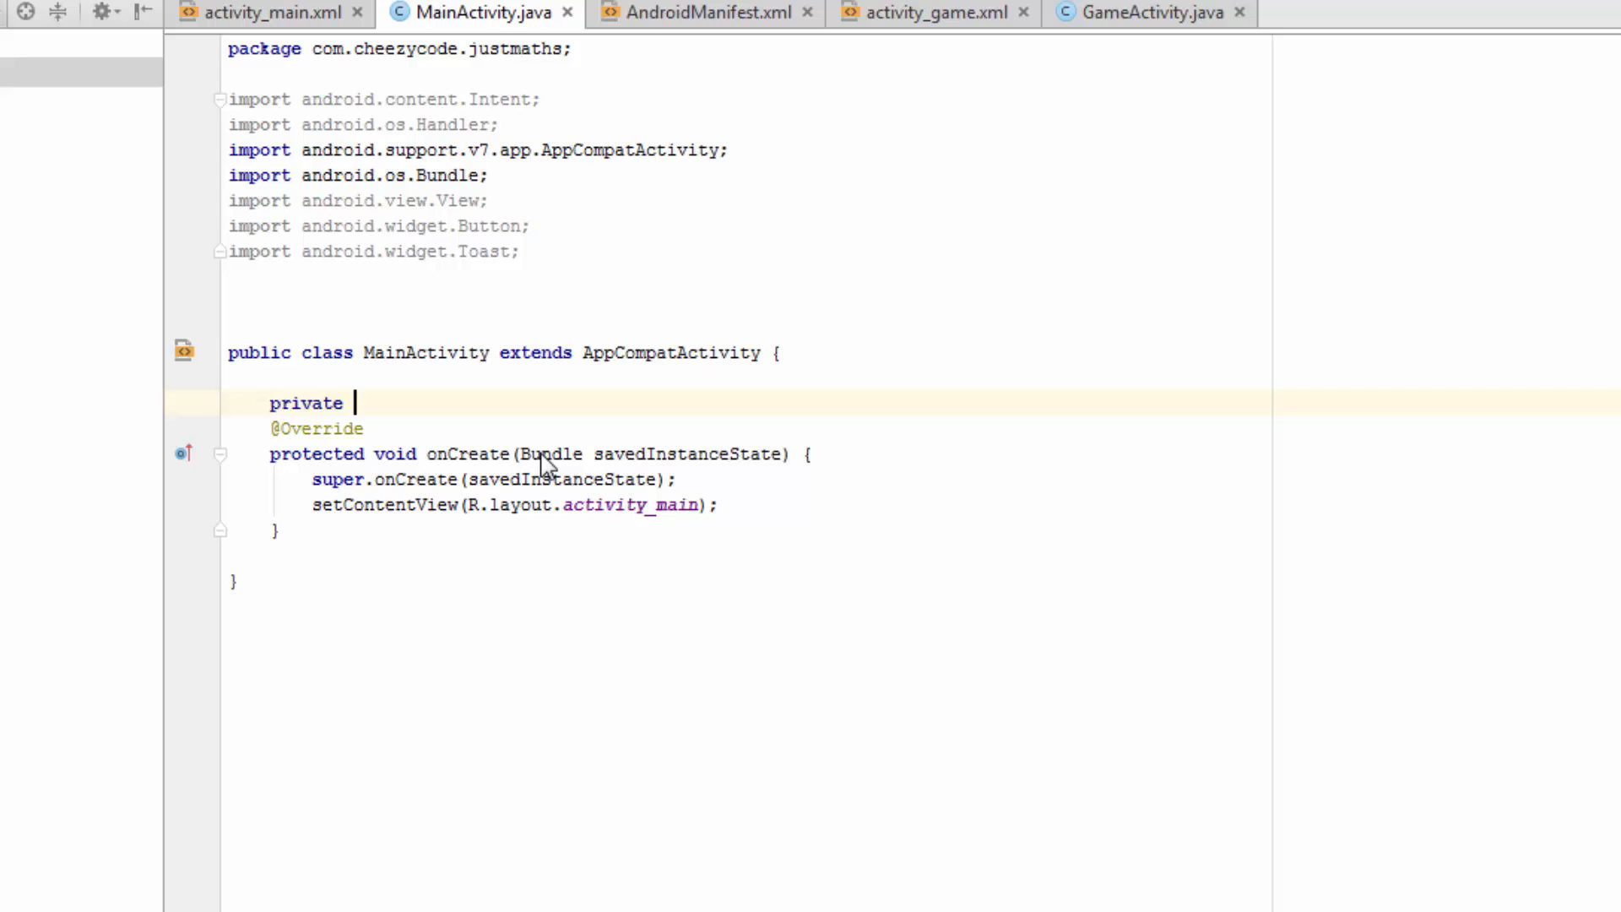
pyautogui.write('int seconds = 30;')
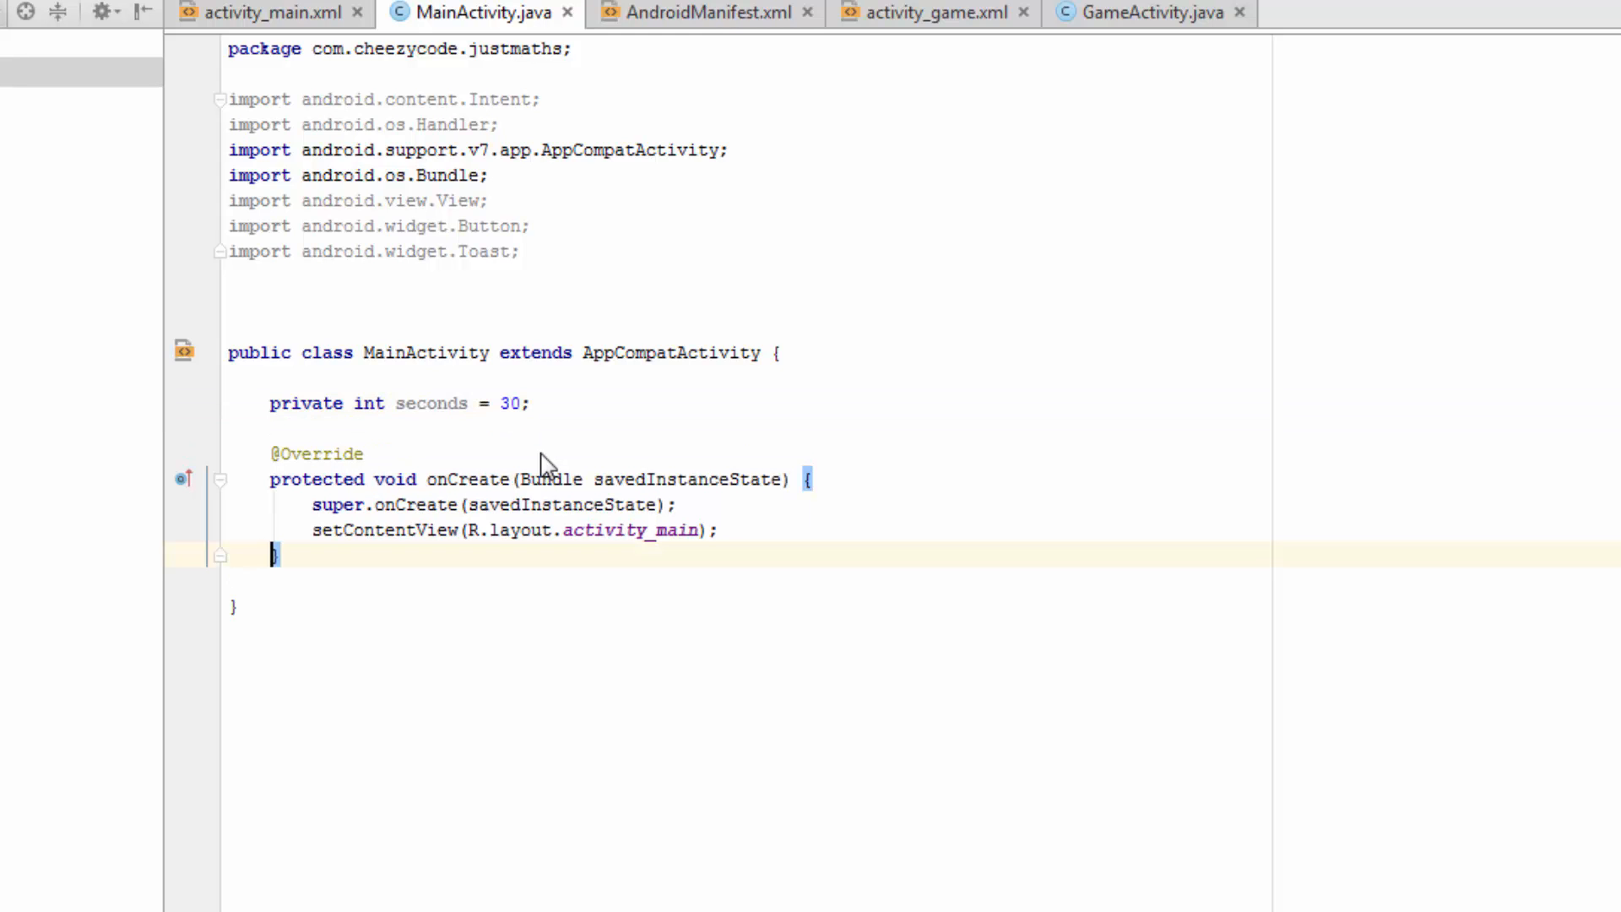
pyautogui.write('private void timer')
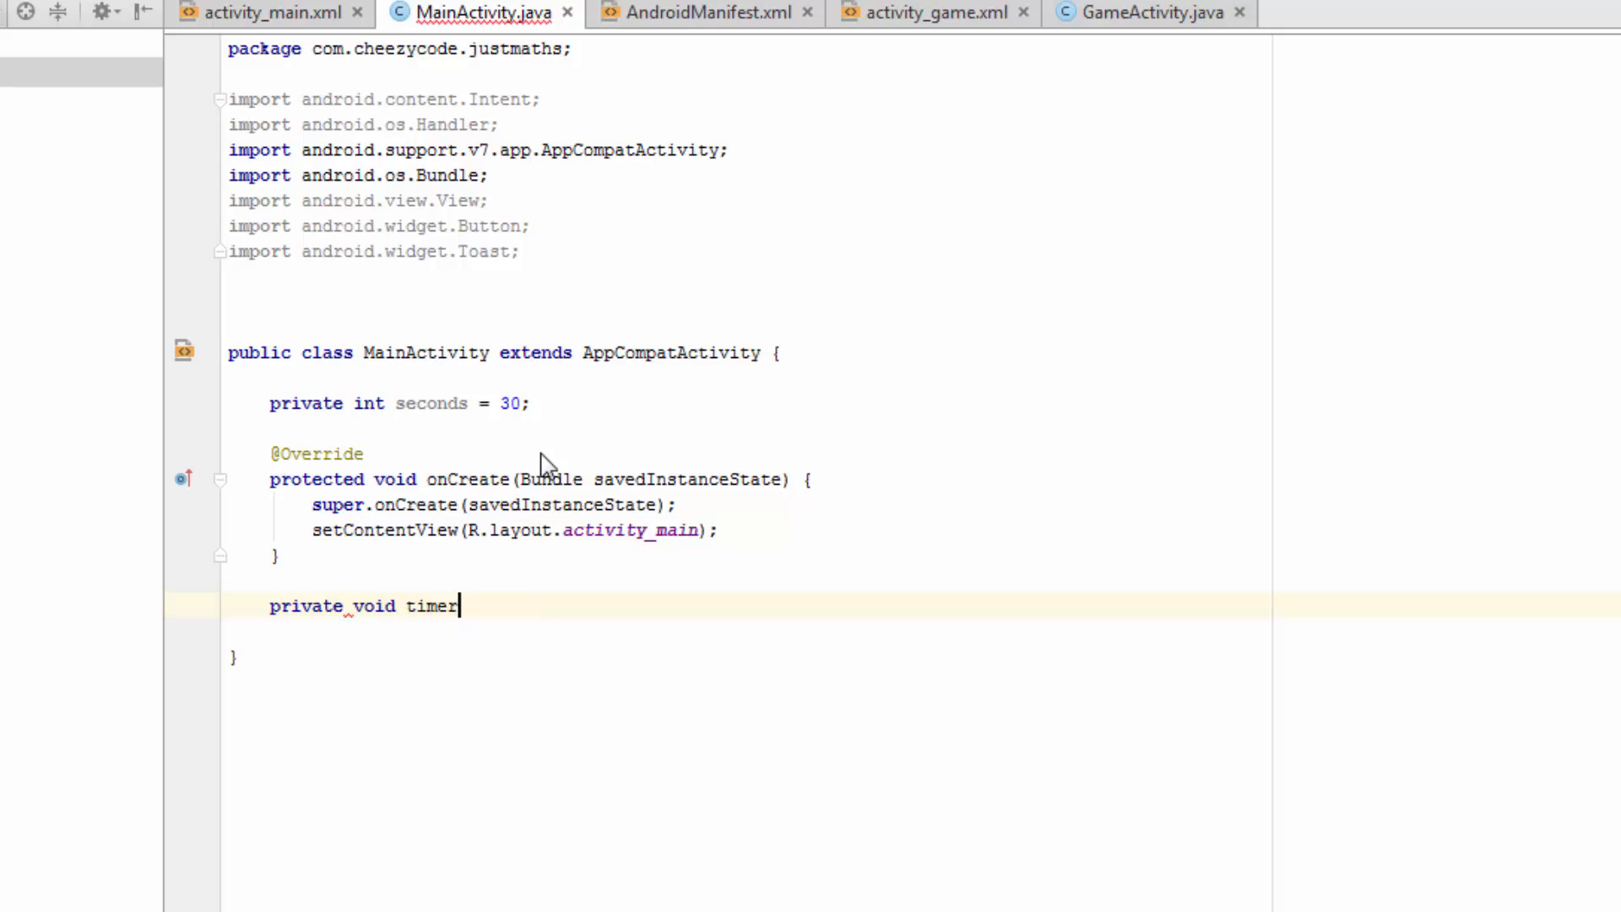
pyautogui.write('(){}')
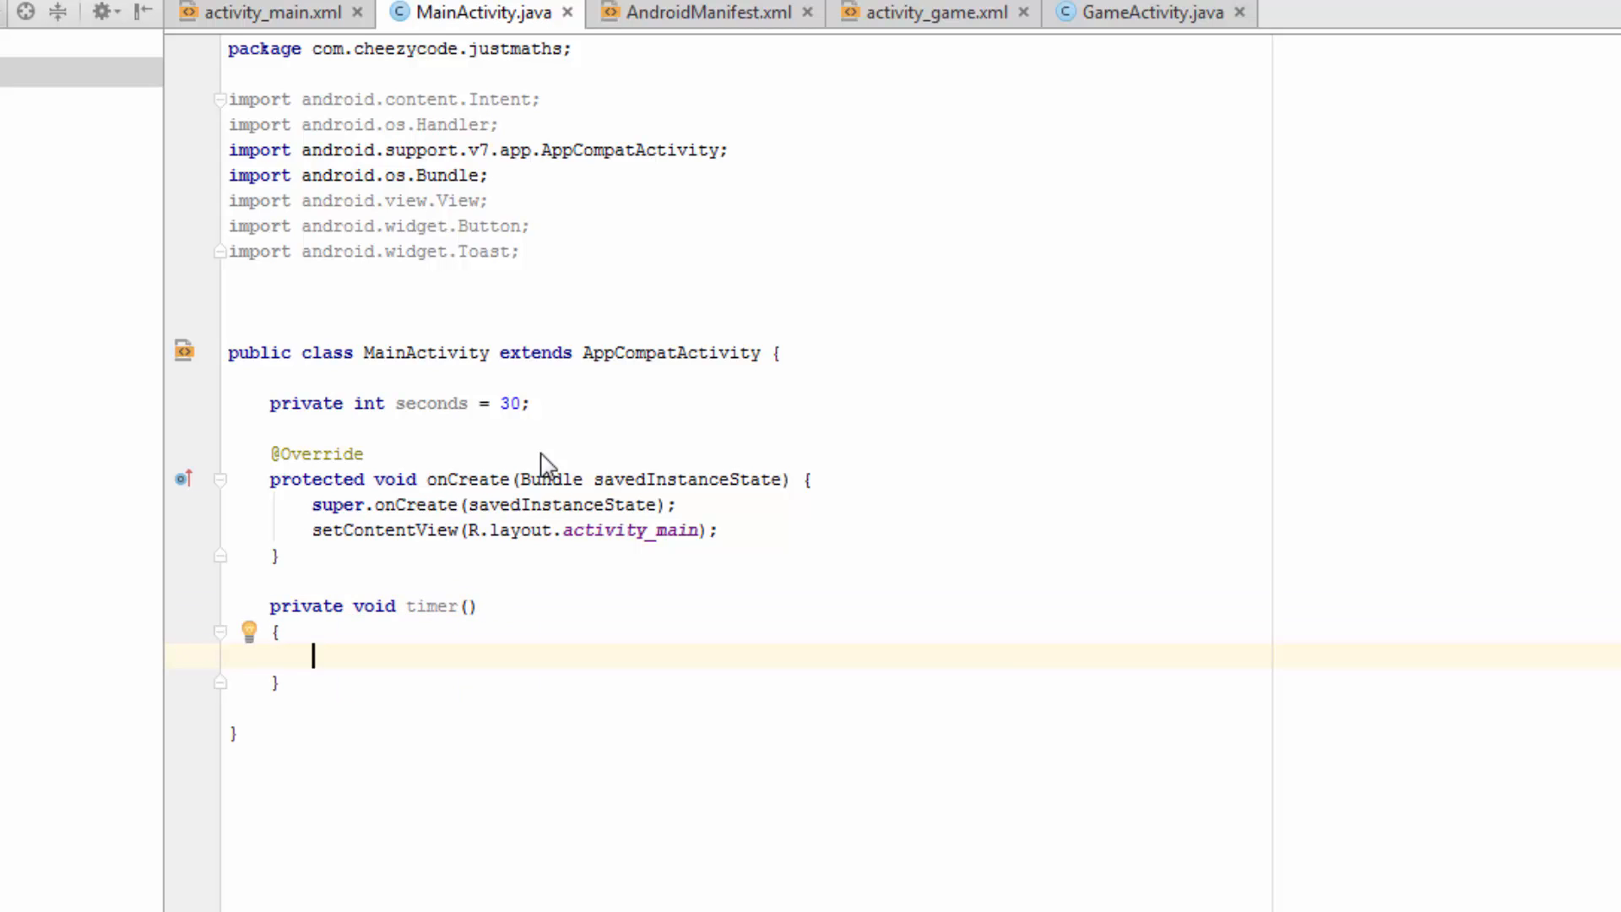
pyautogui.write('Handler handler = new Handler();')
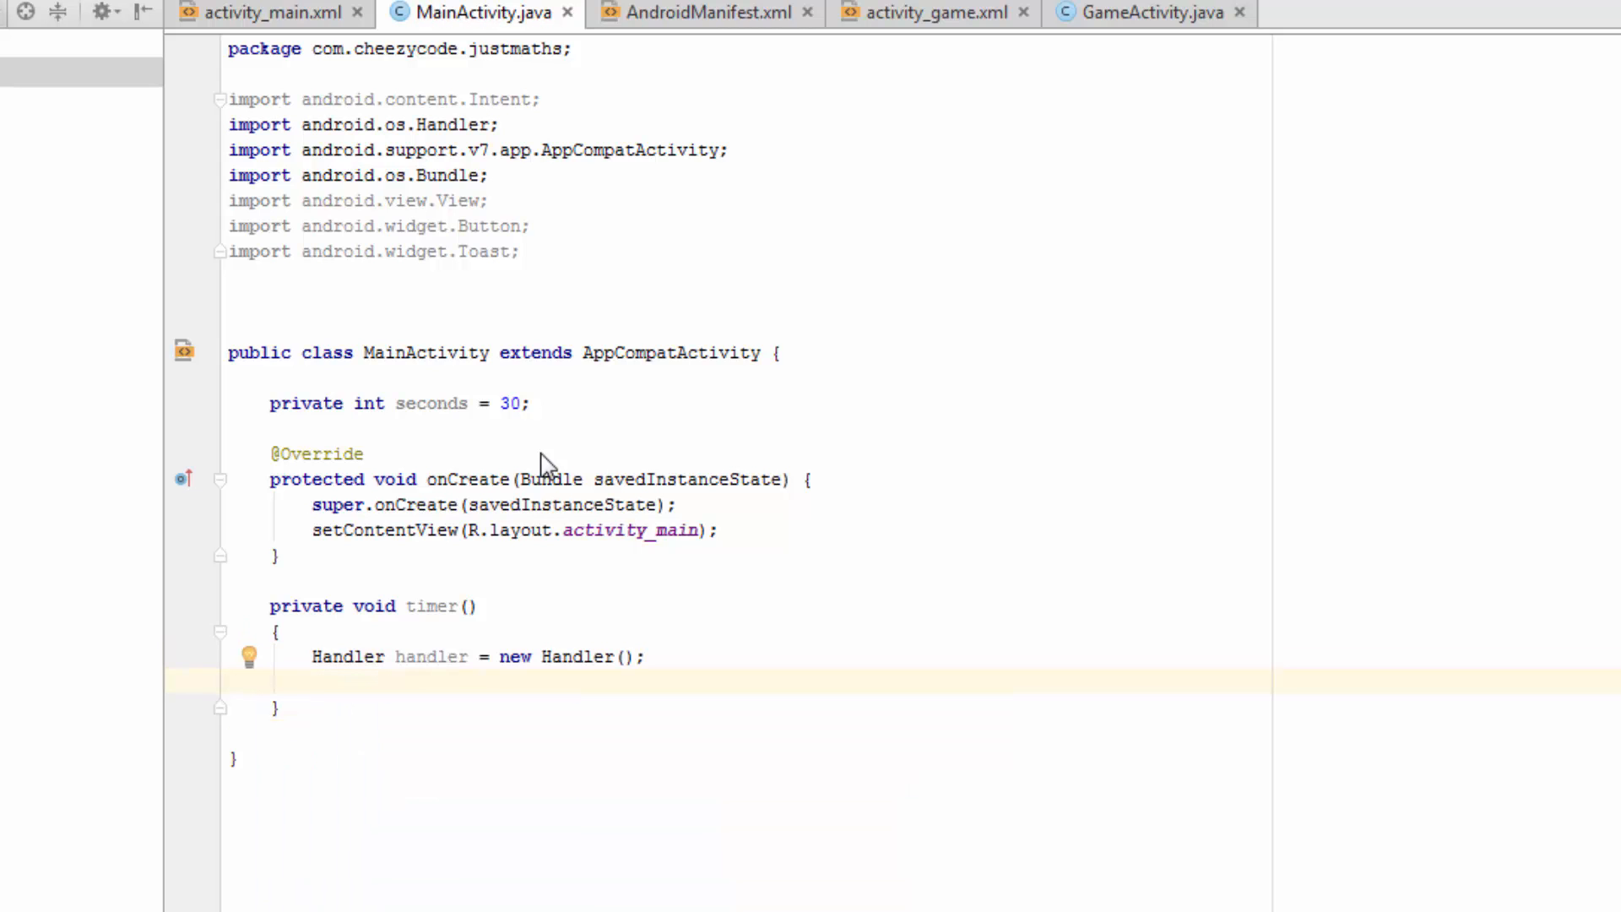
pyautogui.write('handler.post(new Runnable() {')
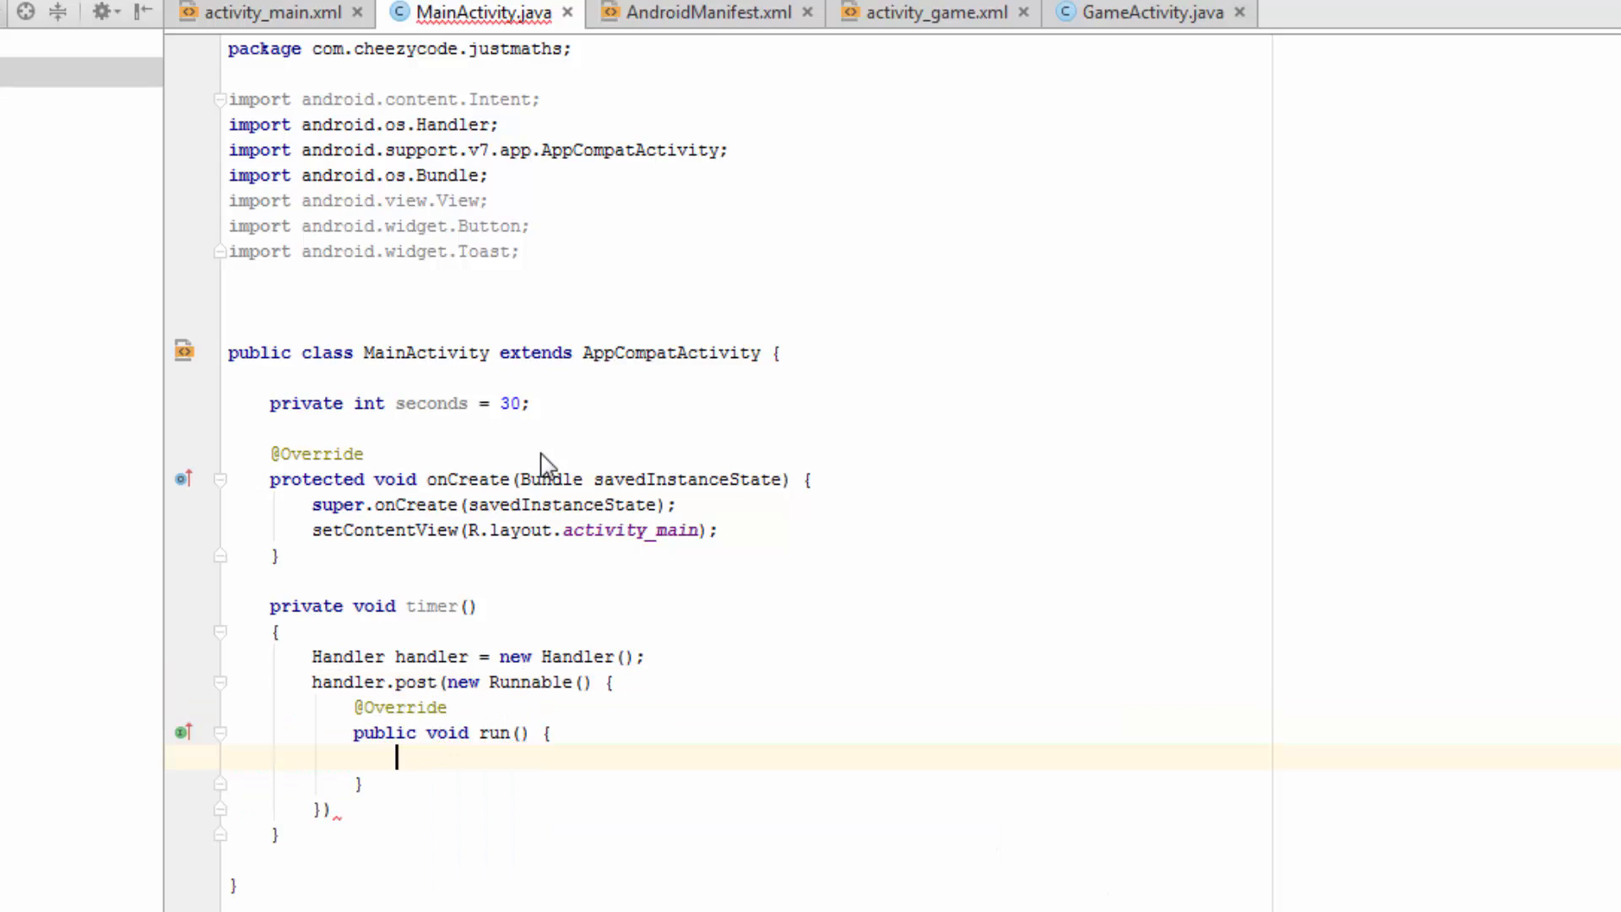
# Step: In run(), decrement seconds and postDelayed(this, 1000) while seconds > 0, then begin an else
pyautogui.write('if(seconds)')
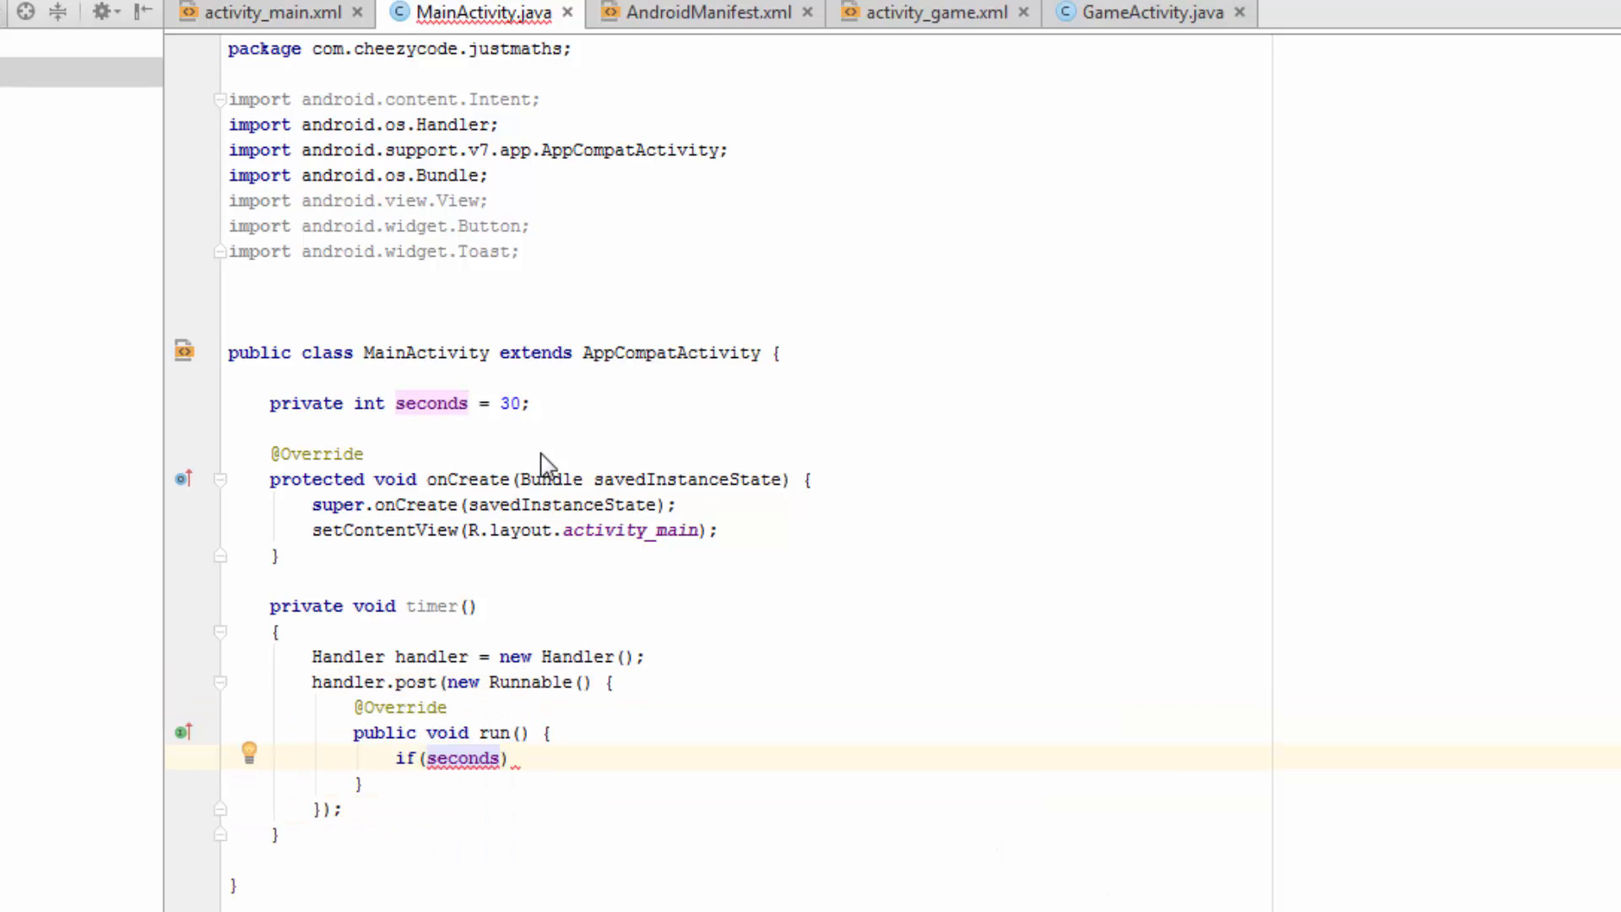
pyautogui.write('>0')
pyautogui.write('{')
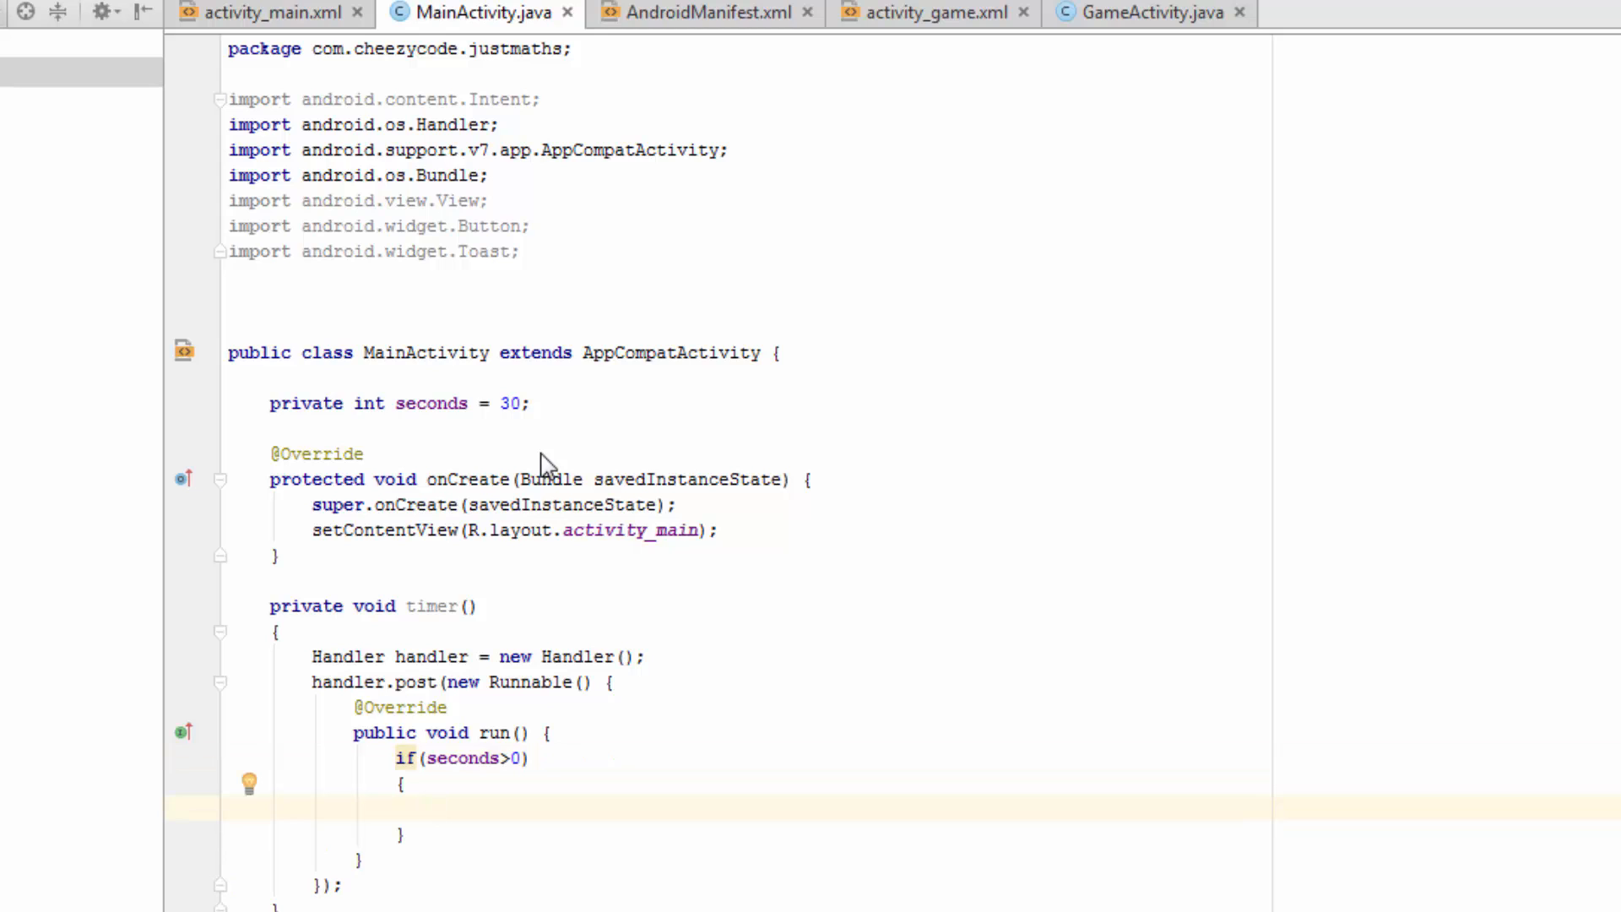
pyautogui.write('seconds--;')
pyautogui.write('handler.postDelayed(')
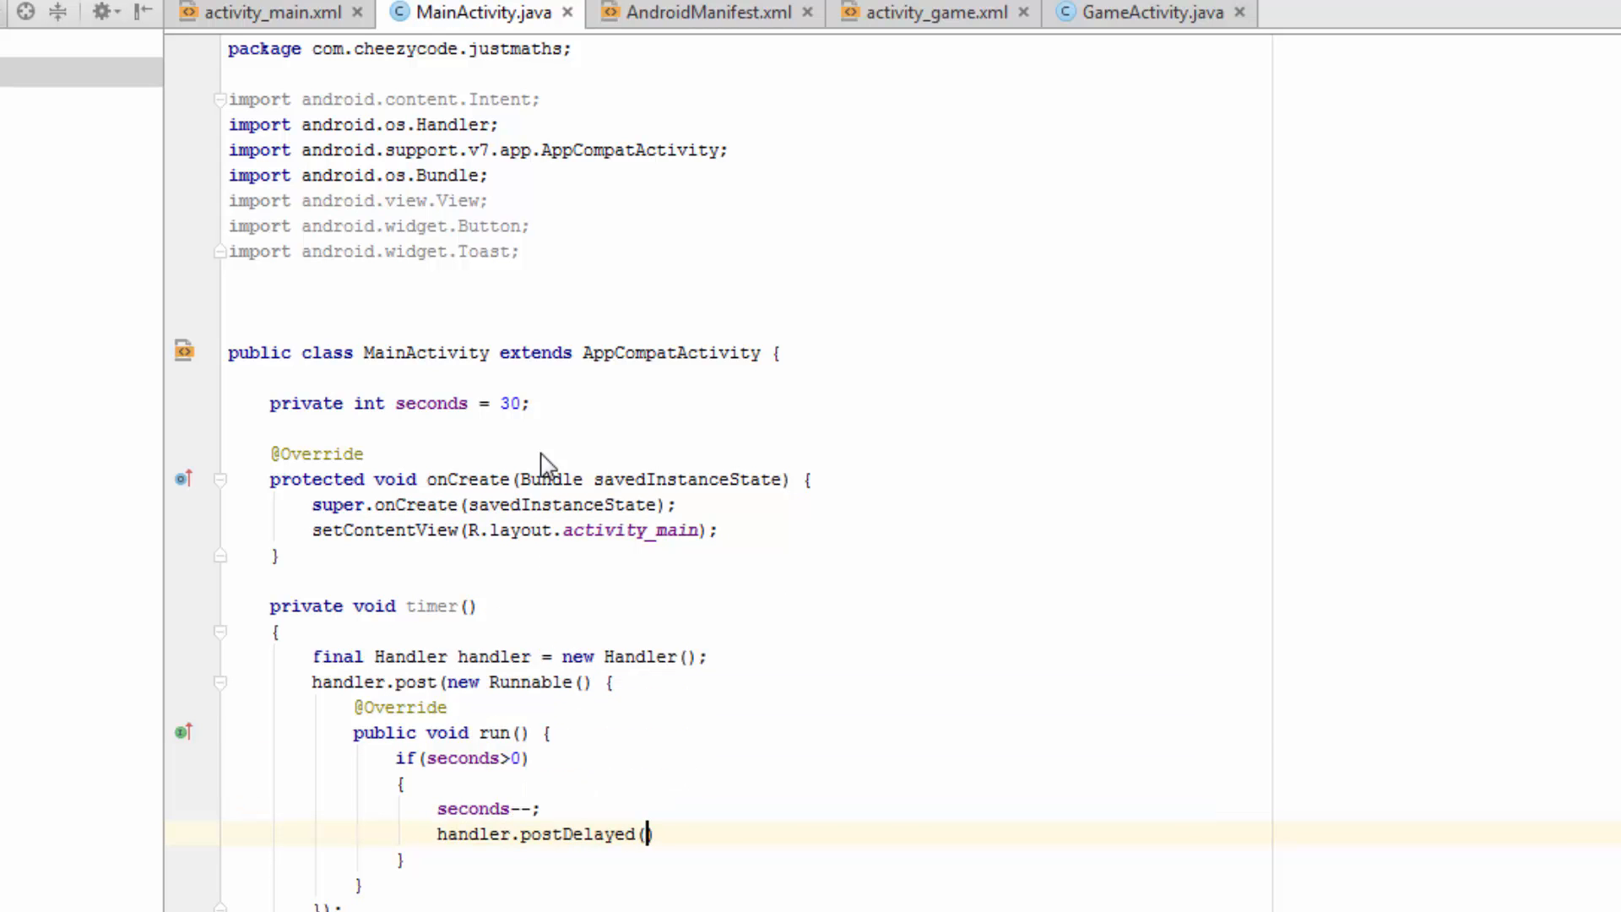
pyautogui.write('this,')
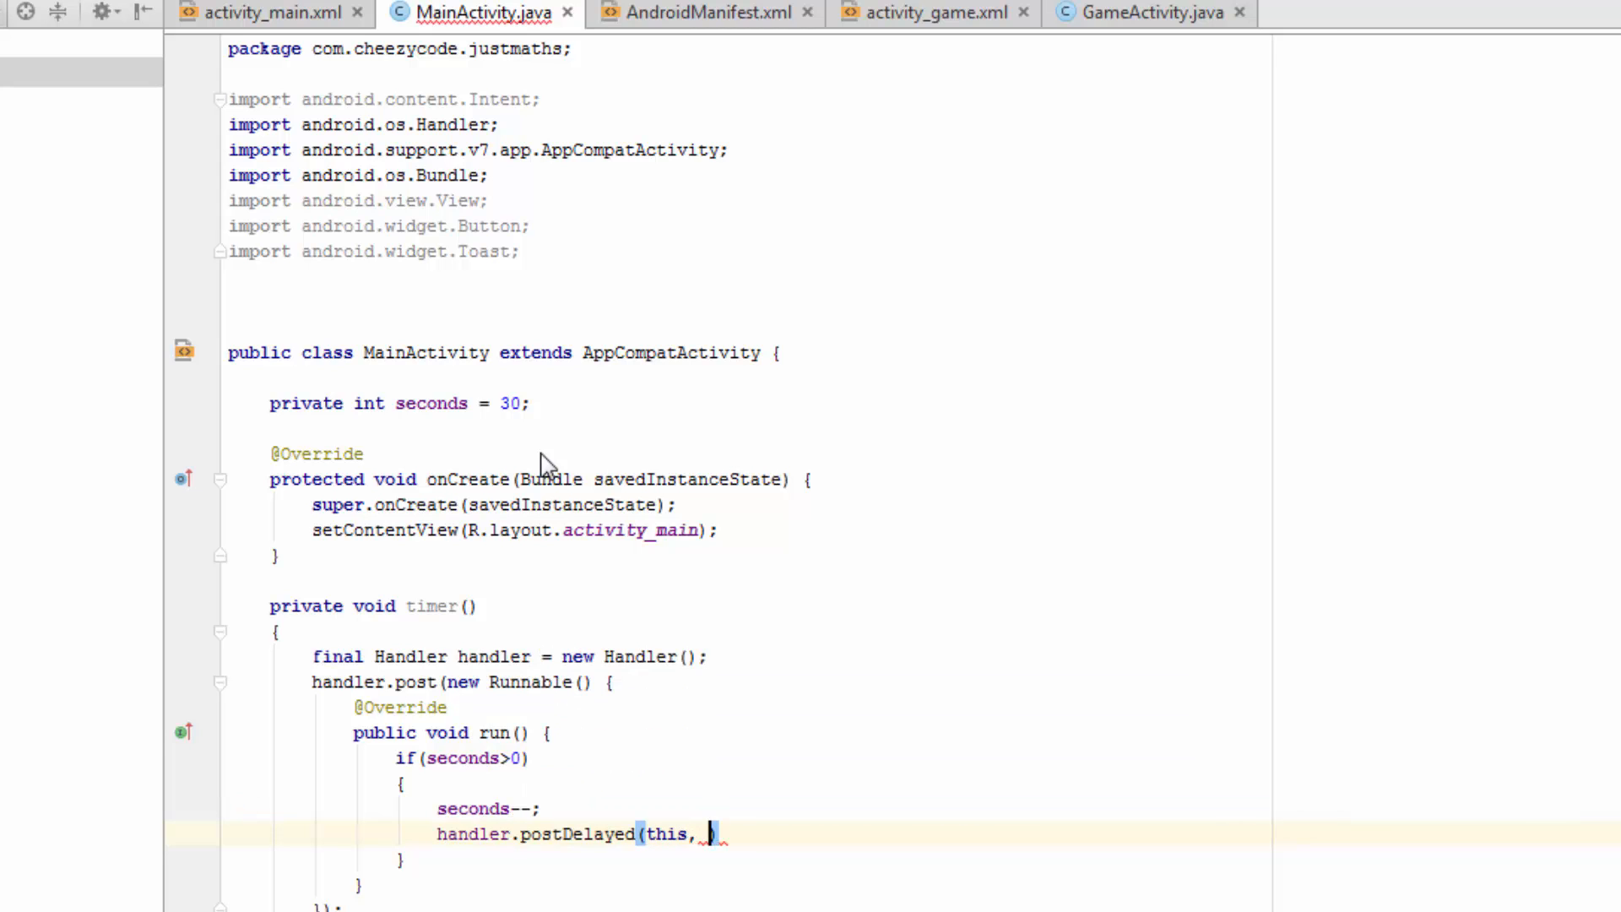
pyautogui.write('1000);')
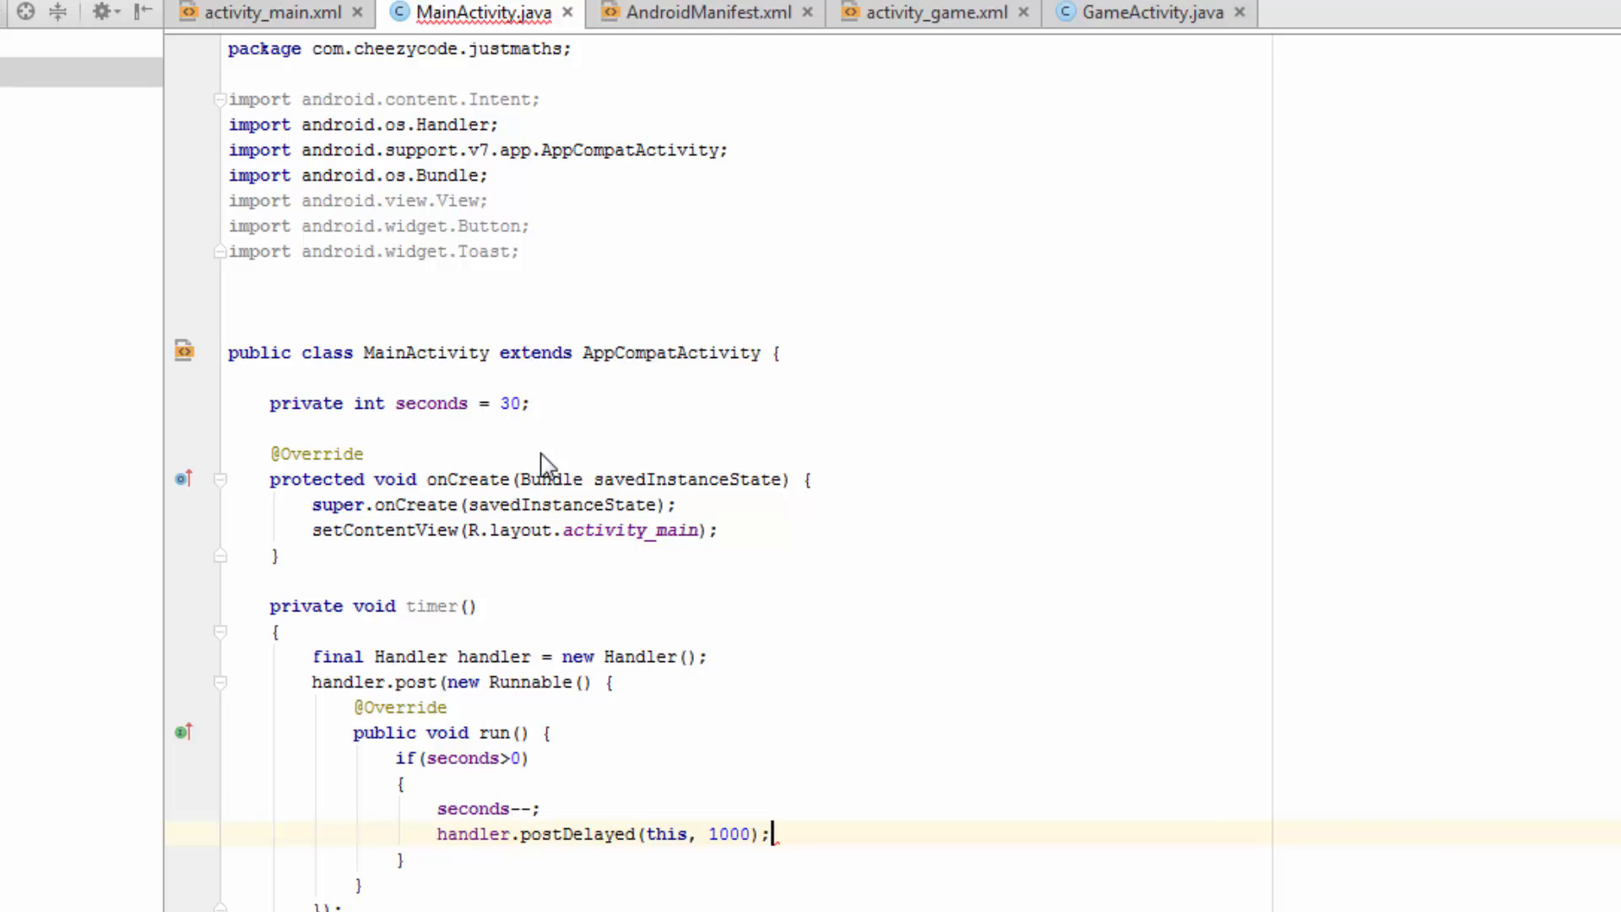
pyautogui.write('else')
pyautogui.write('//TIMER COMPLETE')
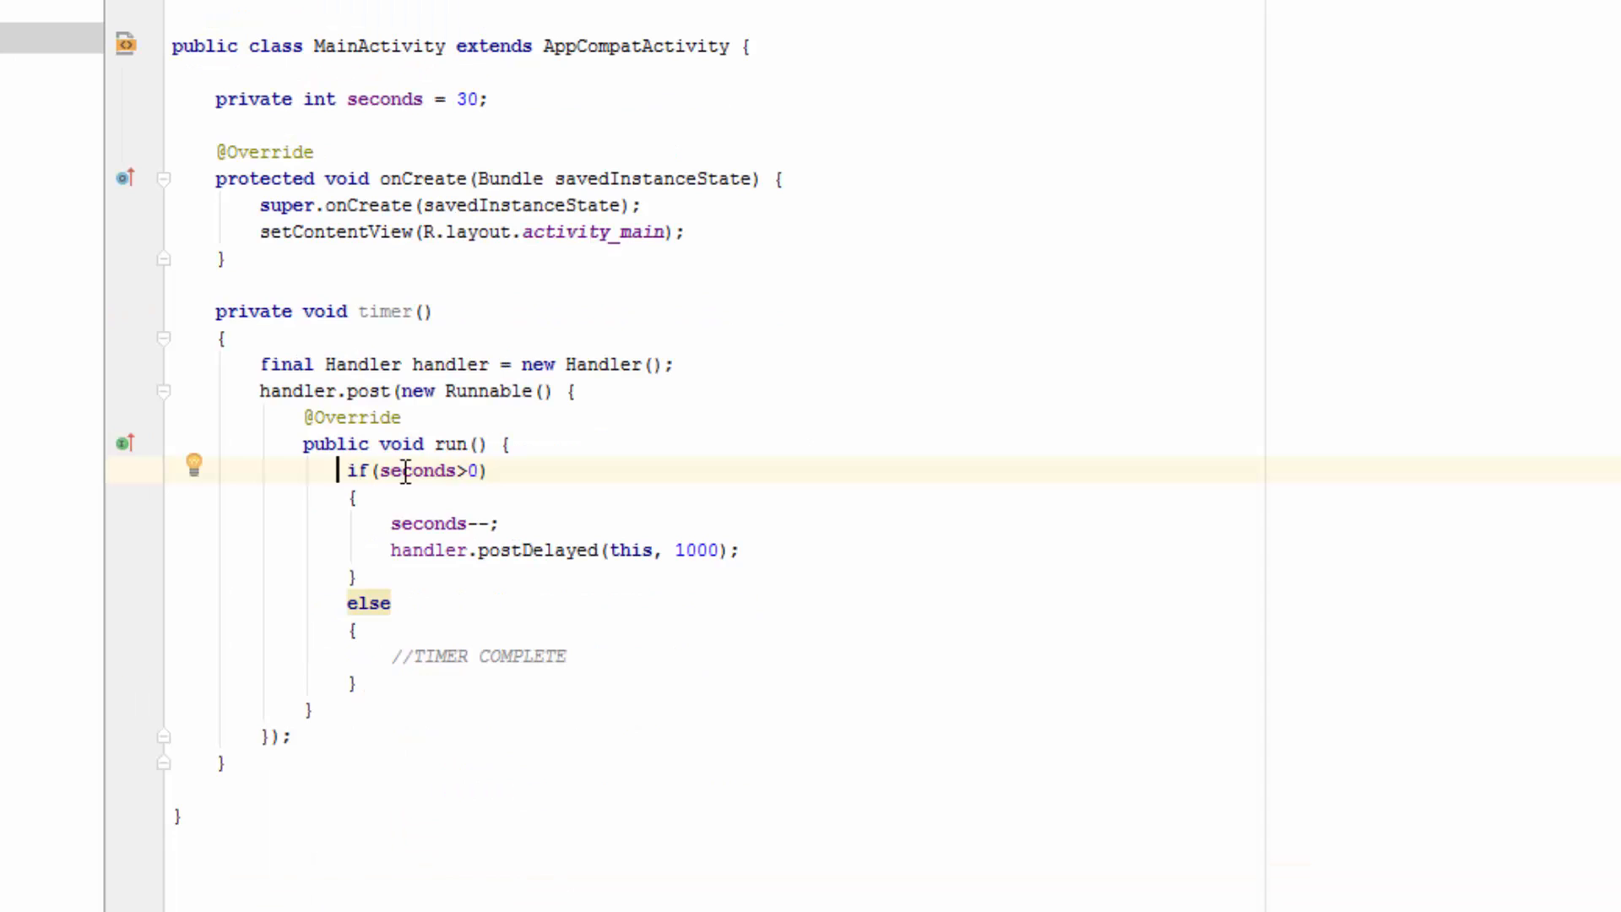
pyautogui.moveTo(387, 514)
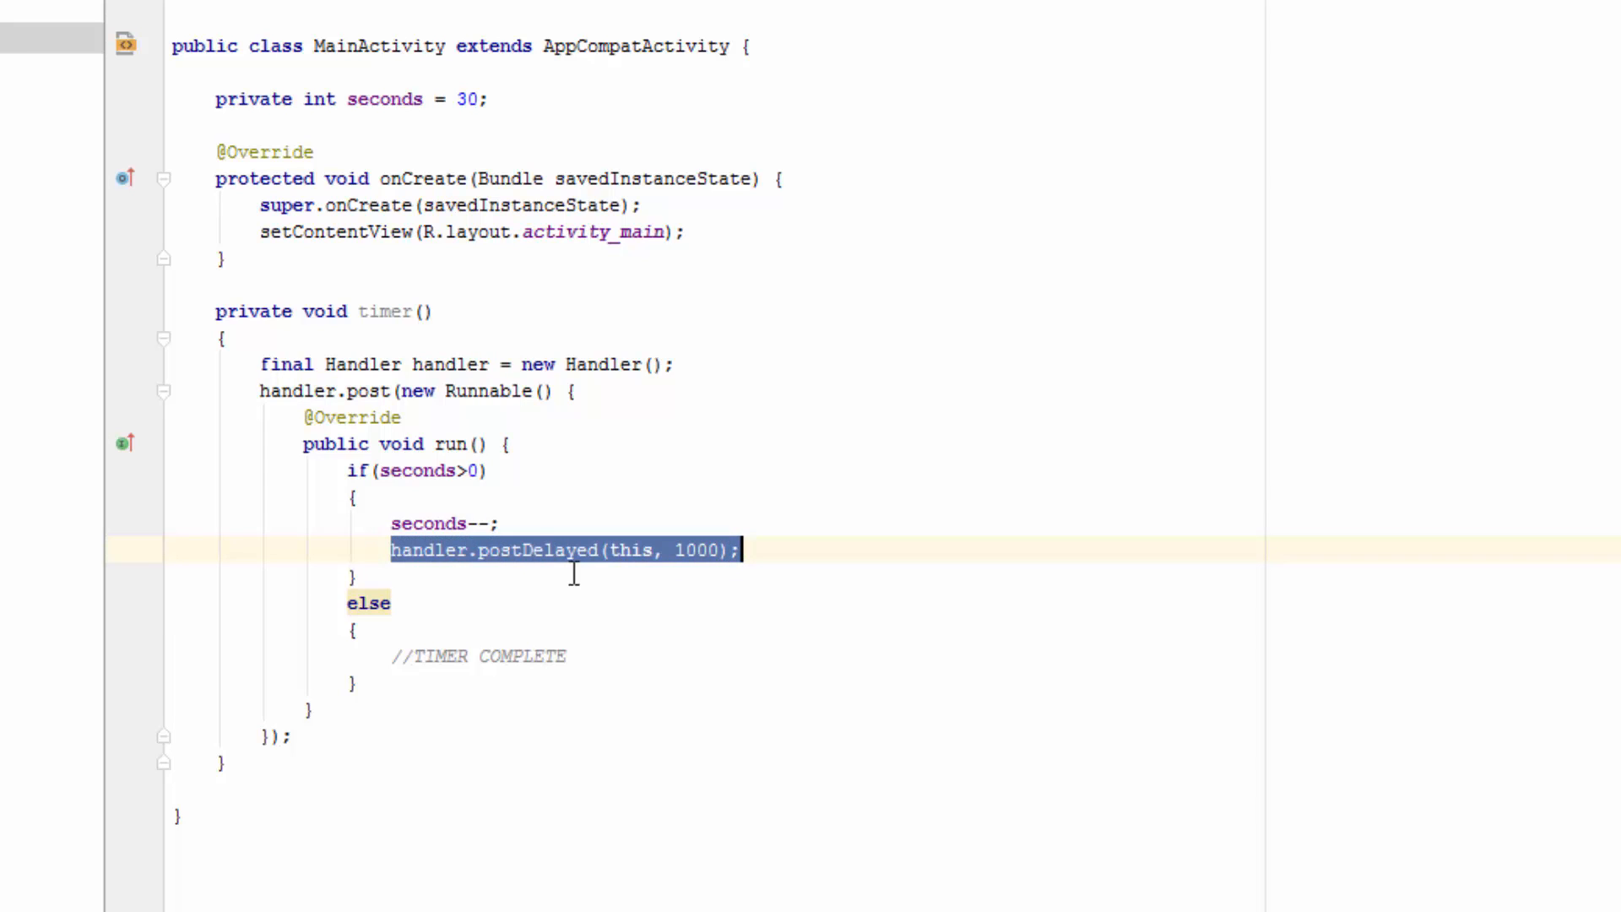
pyautogui.moveTo(409, 617)
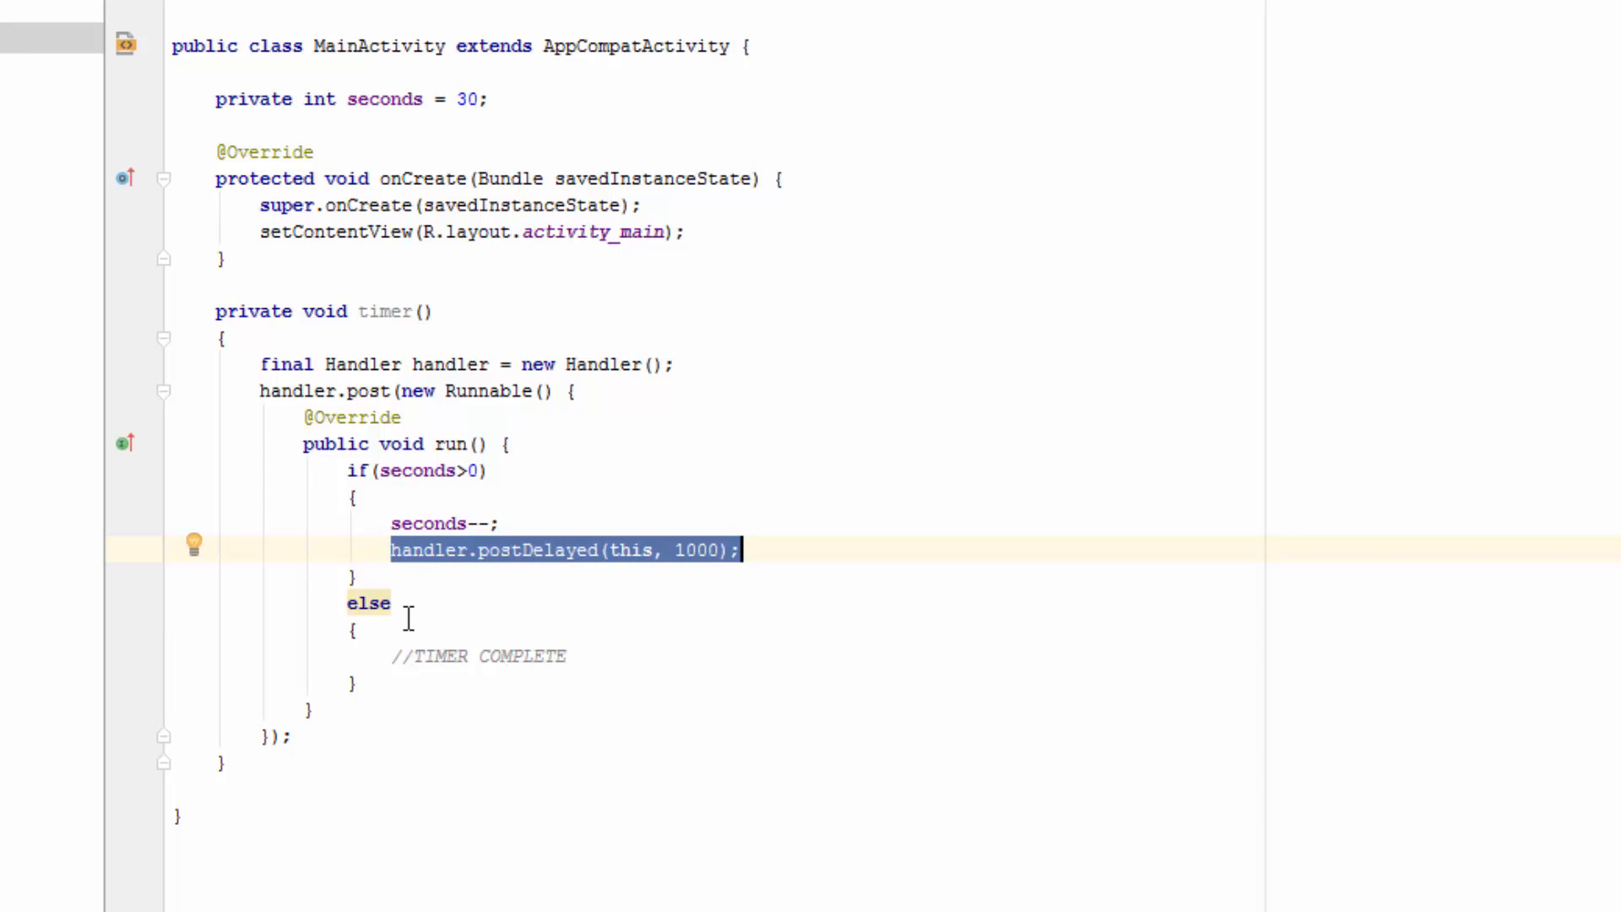
pyautogui.moveTo(430, 452)
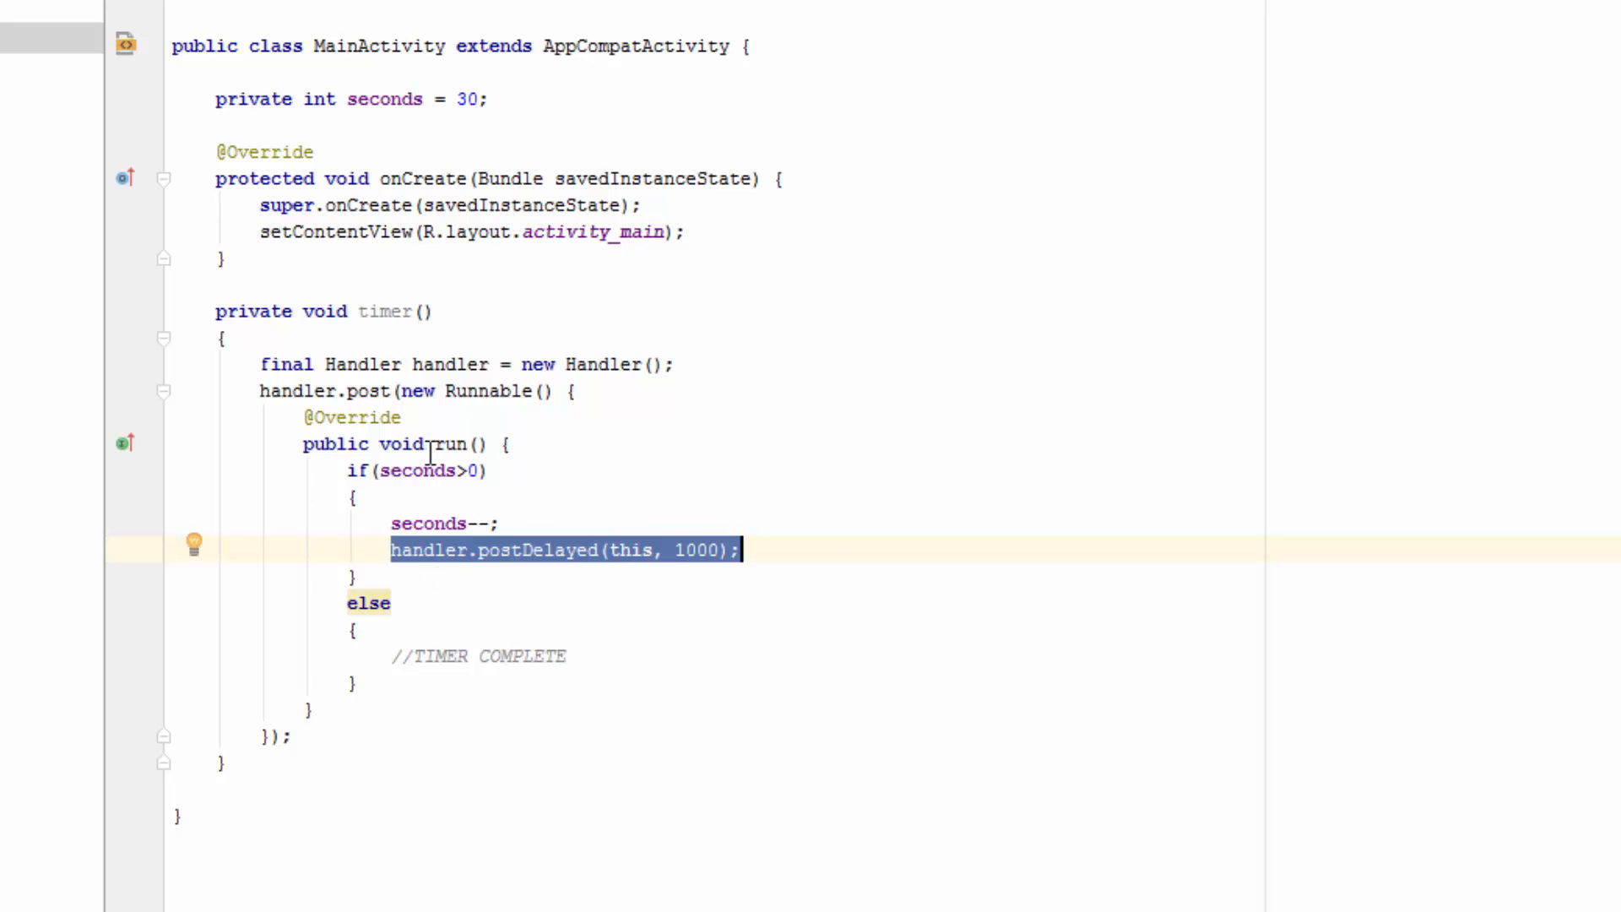
pyautogui.moveTo(414, 486)
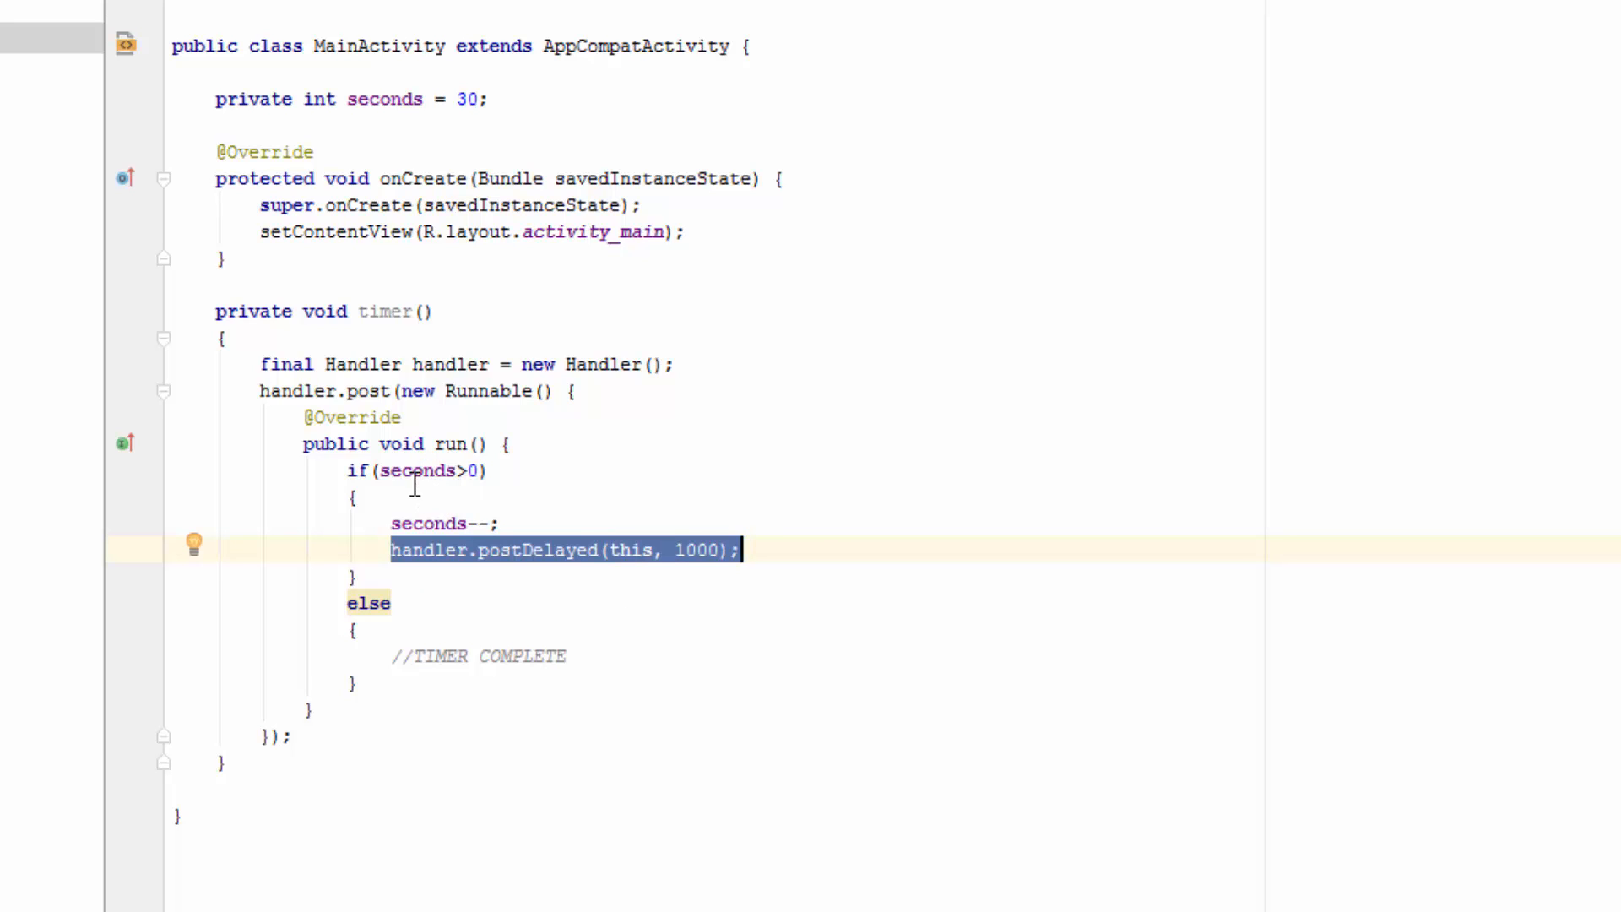
# Step: Highlight the TIMER COMPLETE comment, then scroll the CheezyCode page to its Handler snippet
pyautogui.click(478, 655)
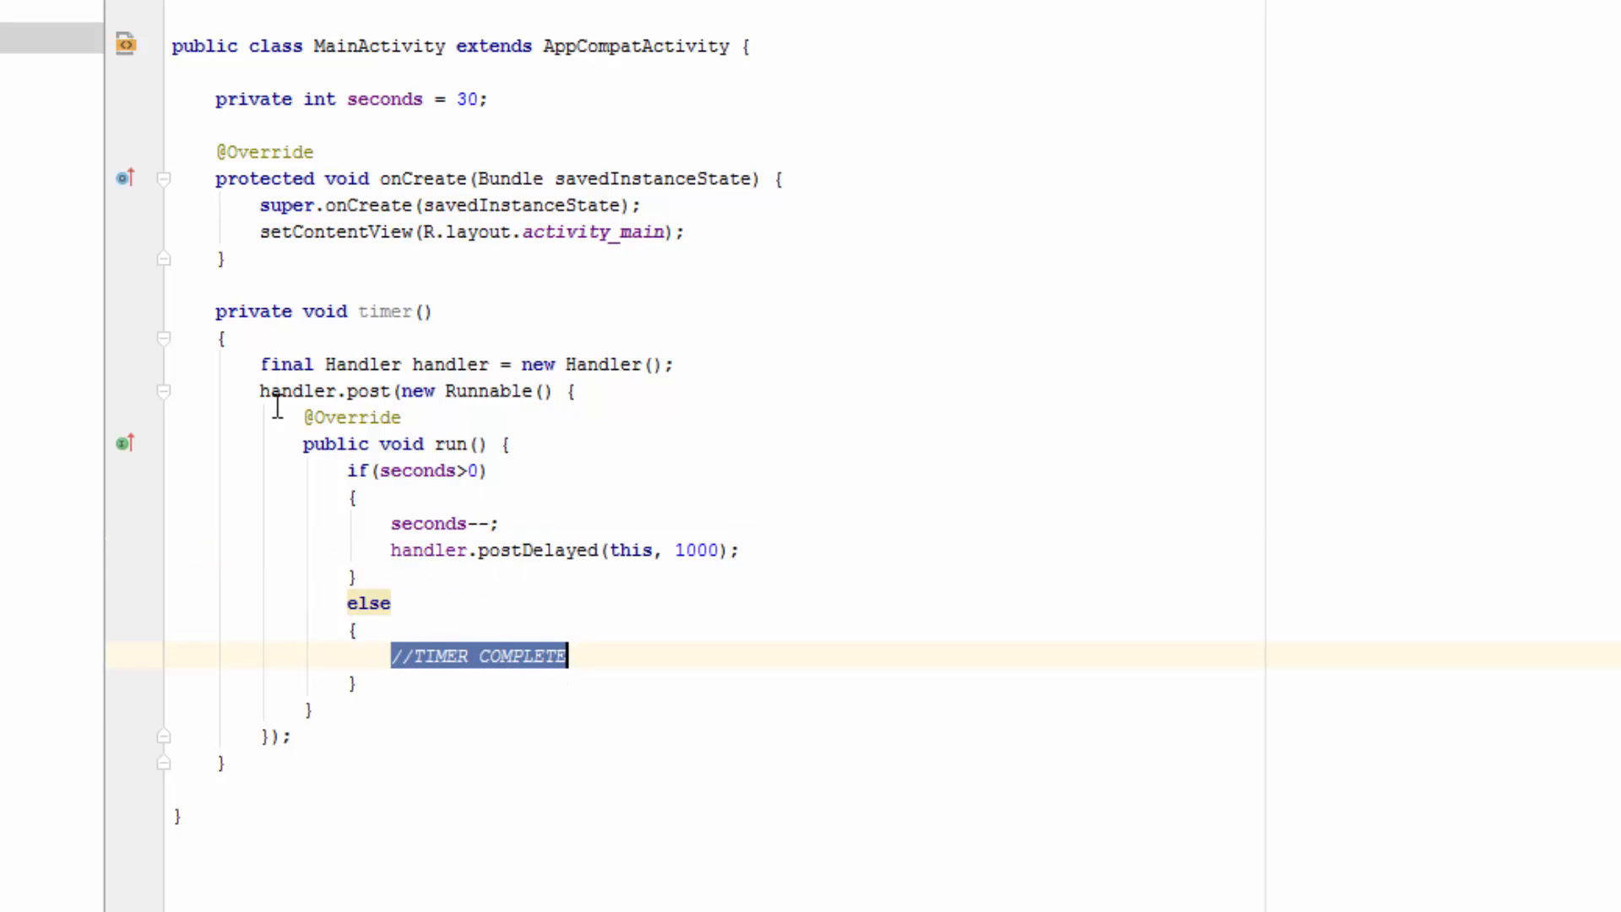
pyautogui.moveTo(439, 534)
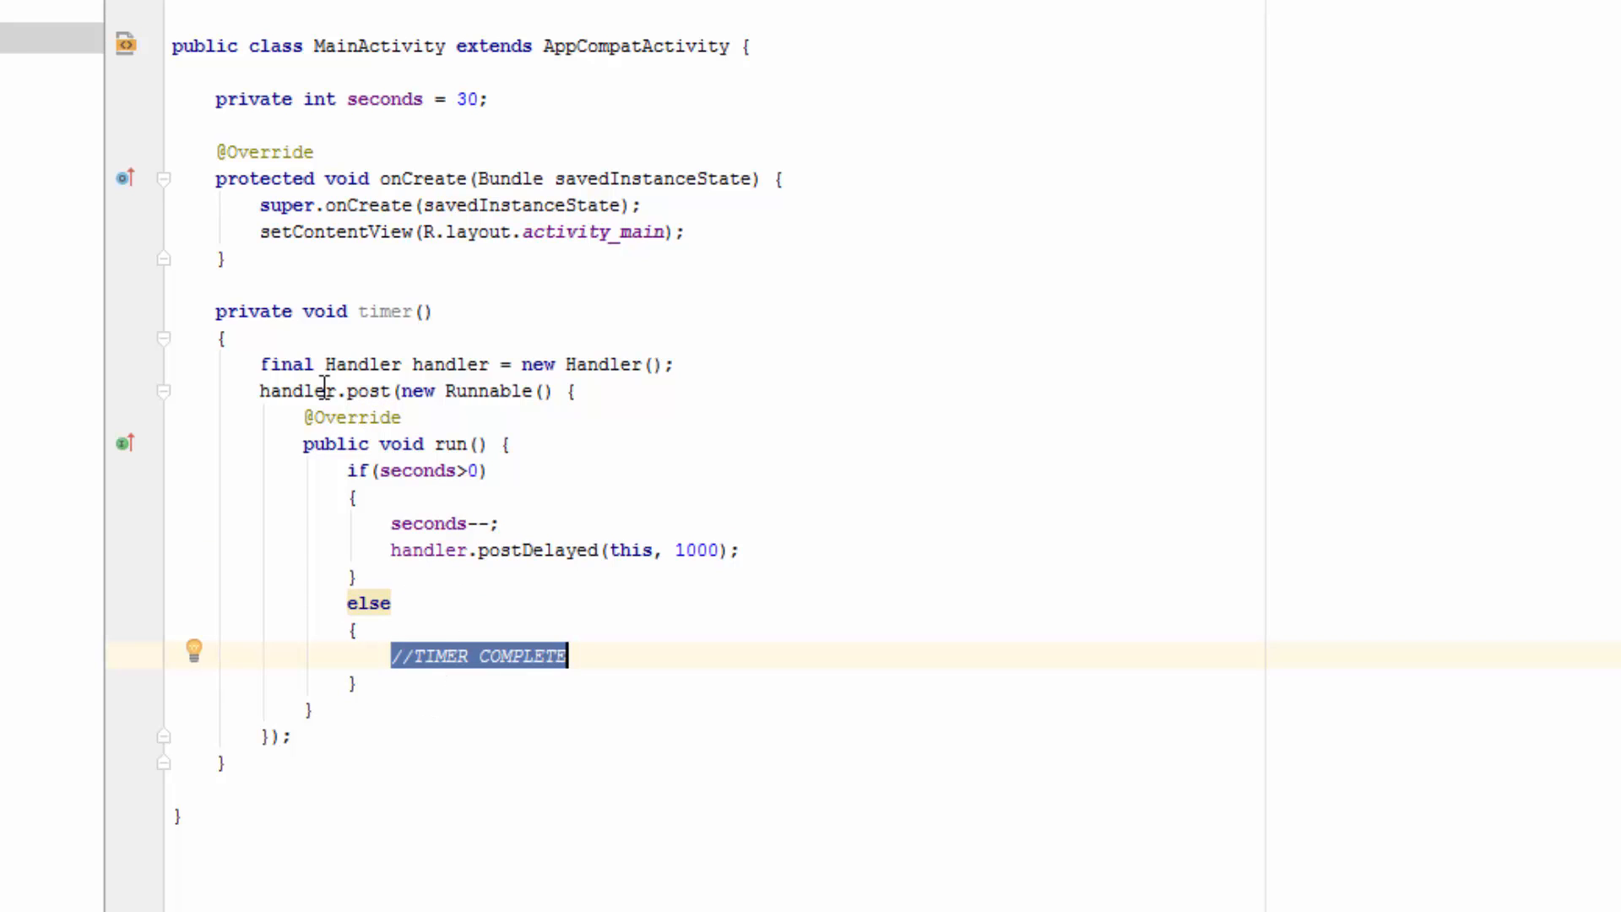
pyautogui.moveTo(516, 530)
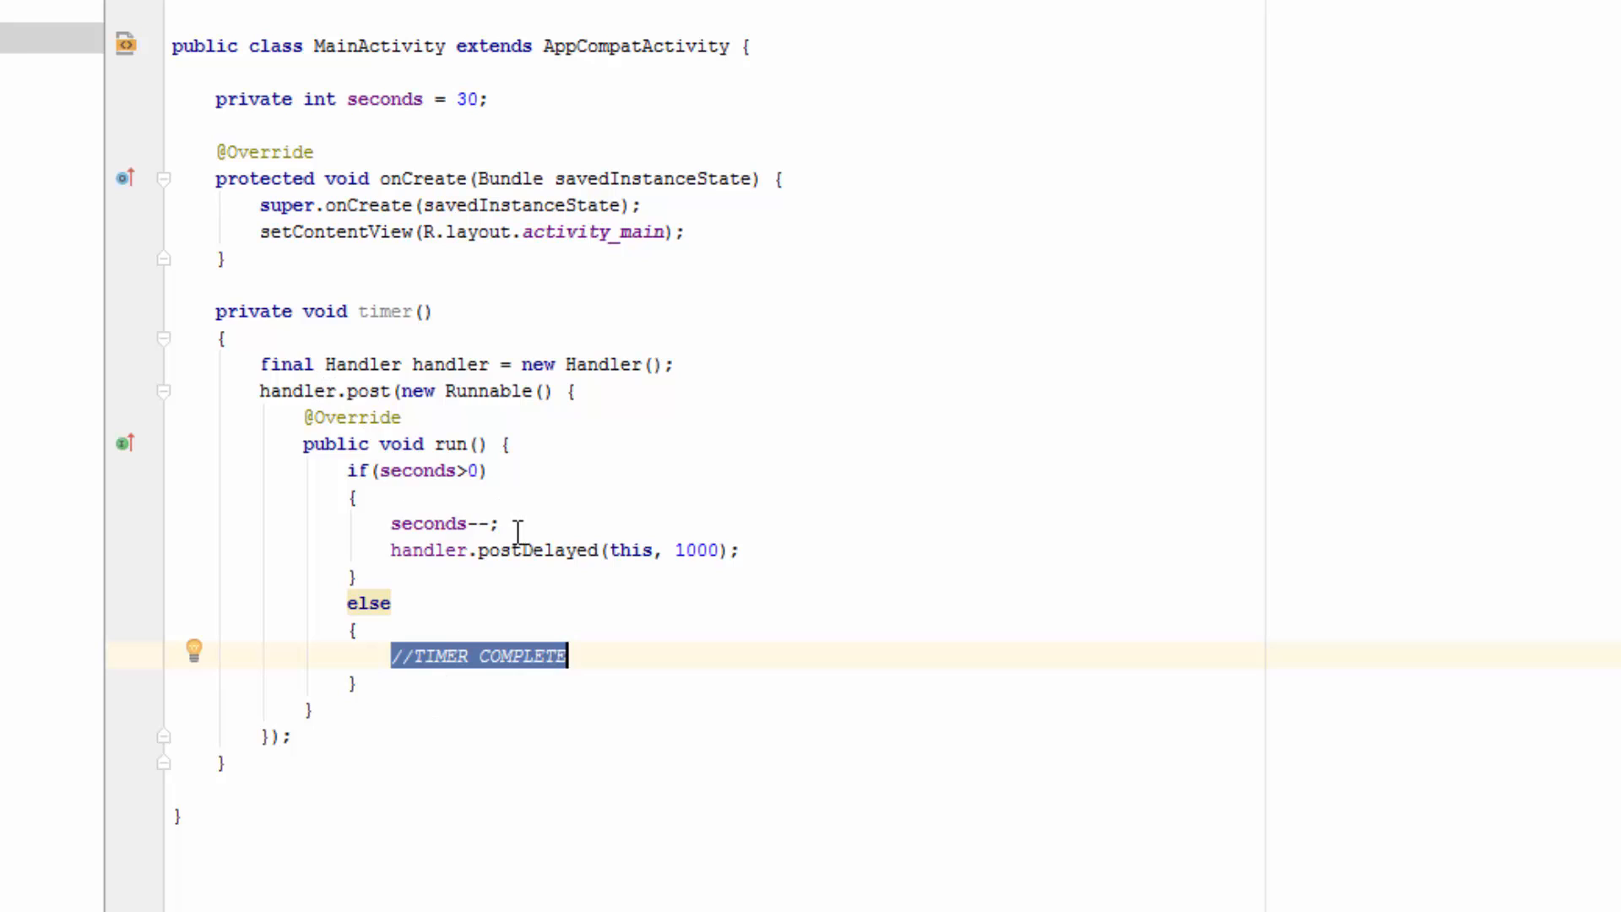
pyautogui.moveTo(419, 603)
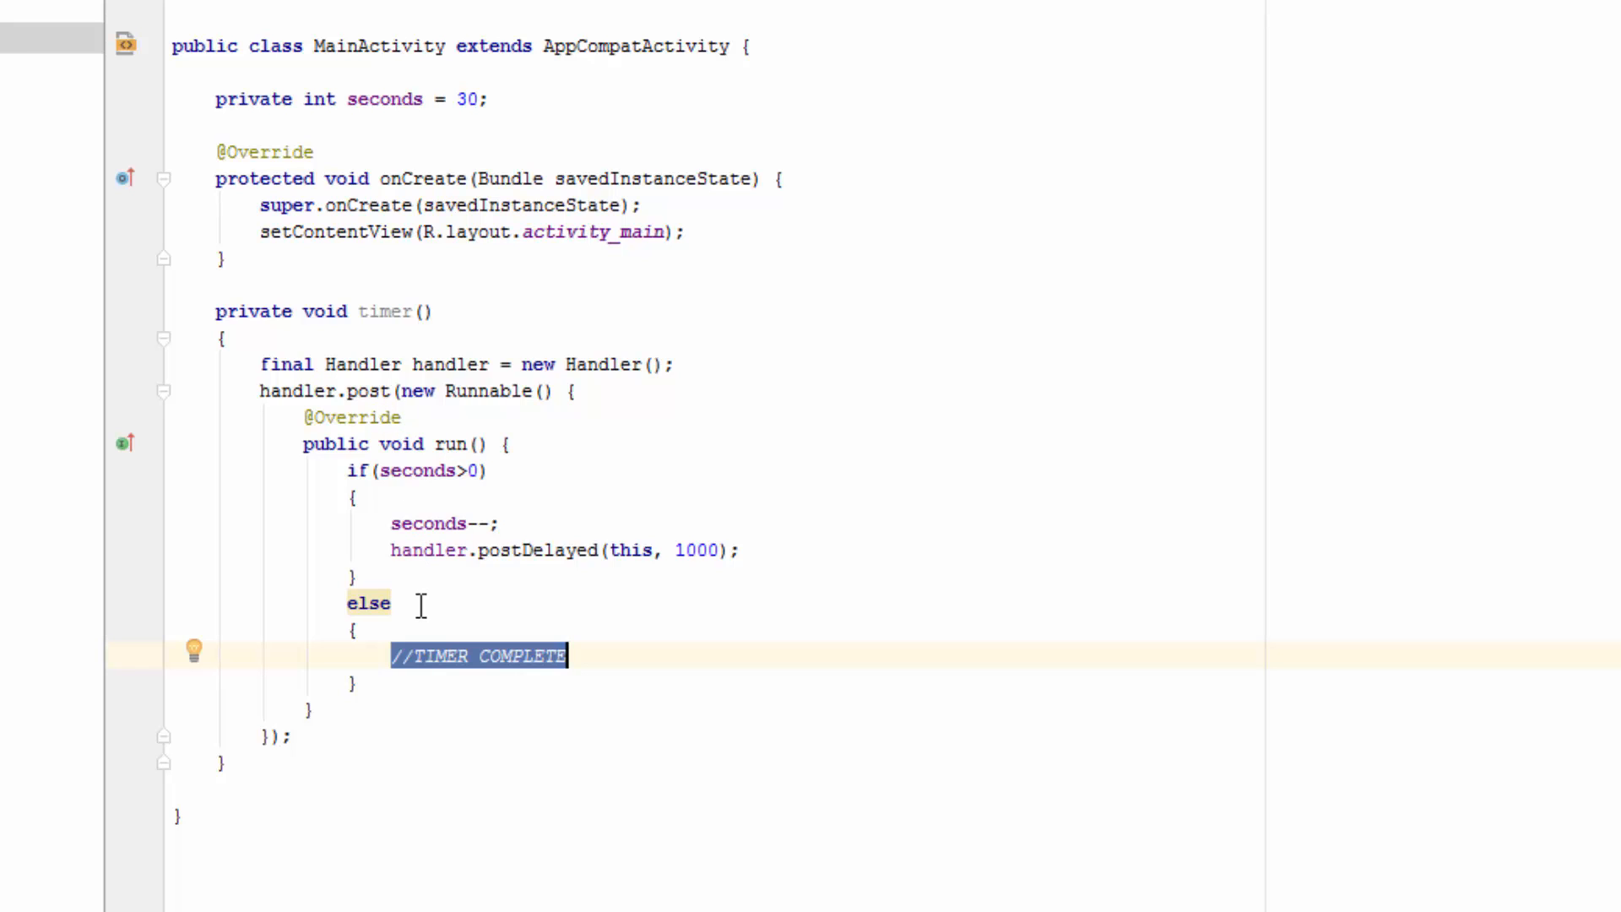
pyautogui.moveTo(566, 568)
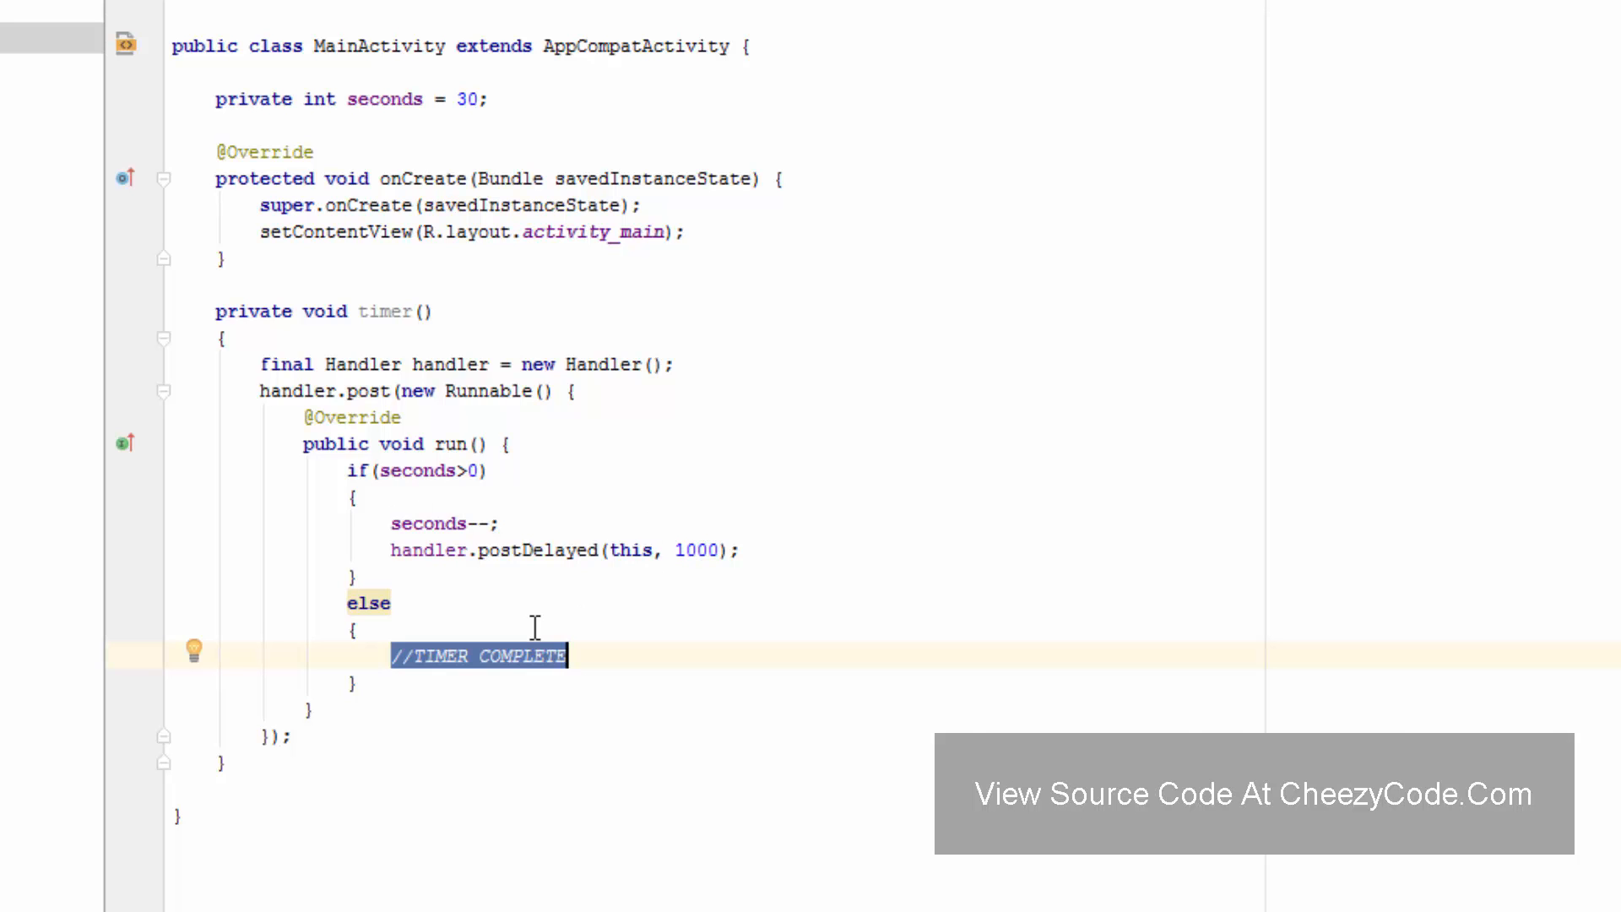
pyautogui.moveTo(506, 570)
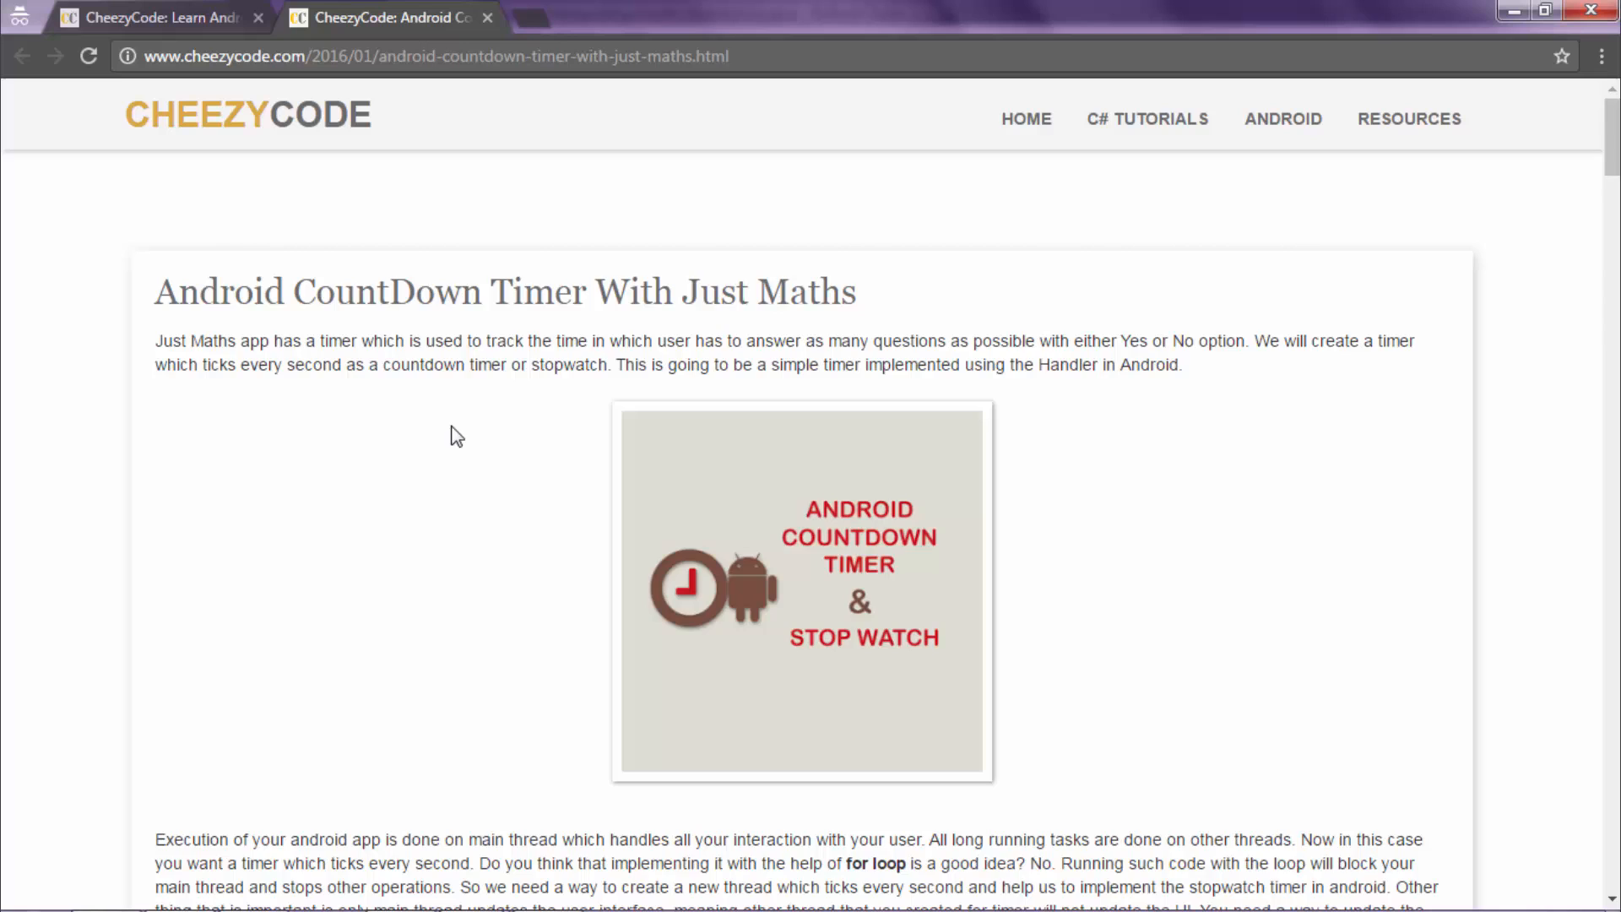
pyautogui.scroll(-3)
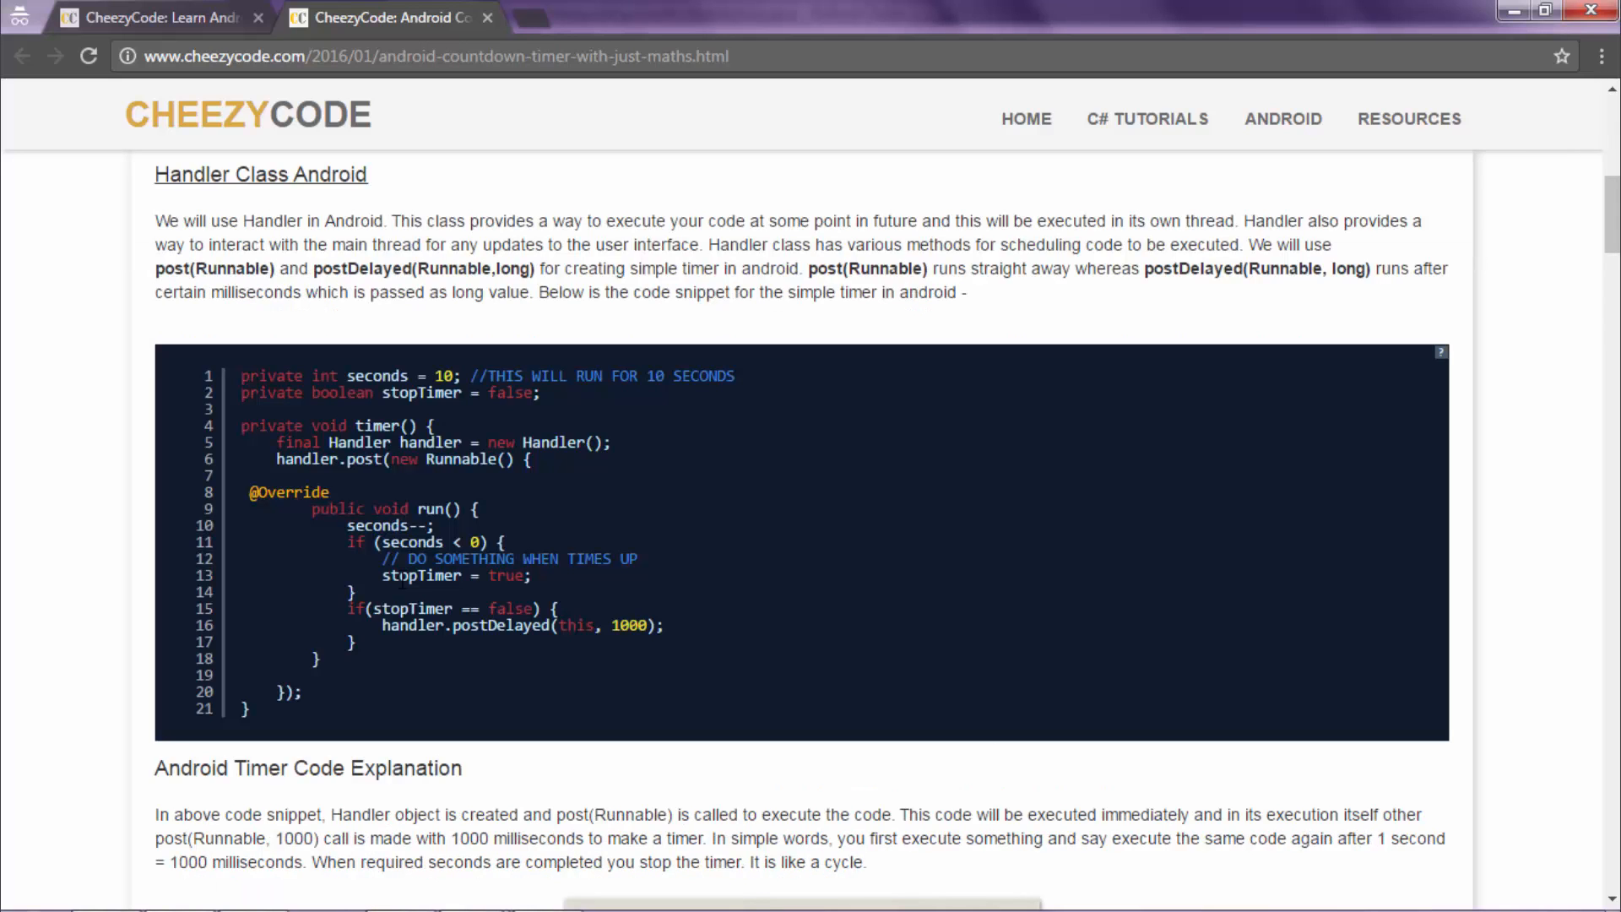